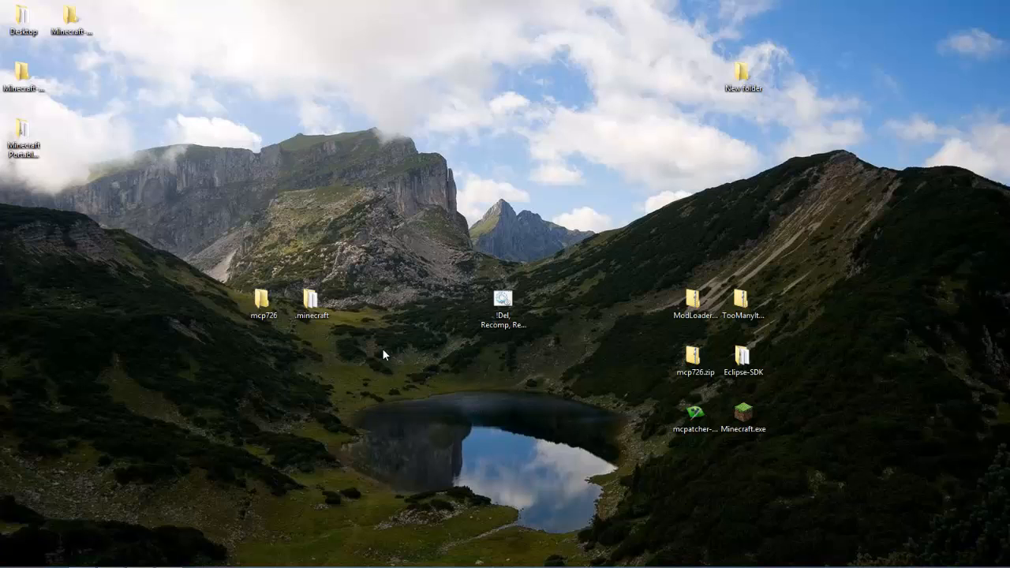
mouse_move(227, 365)
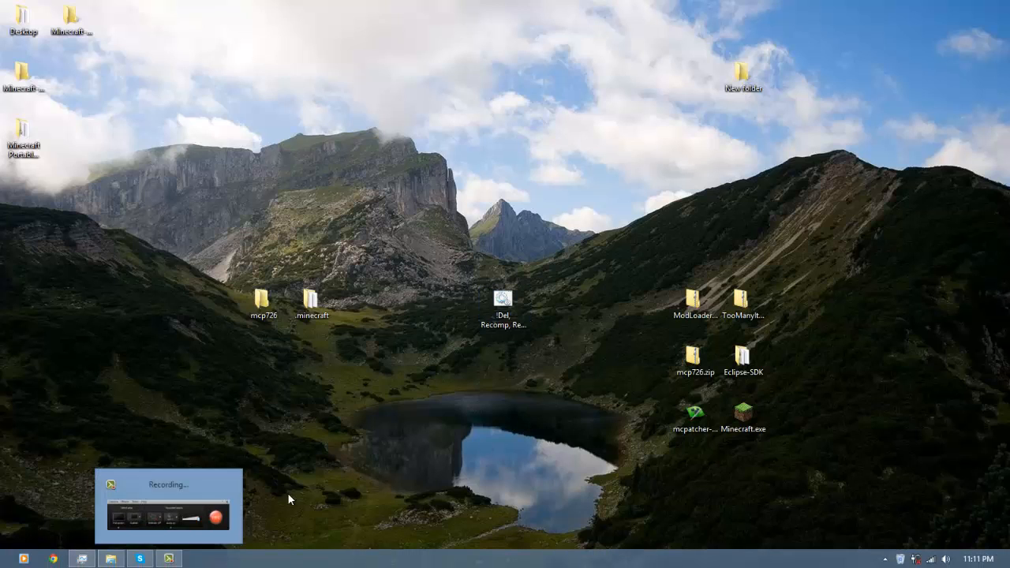
Drag the Del, Recomp, Reobf, Move, & Launch.bat icon beside the minecraft folder and check the icon tooltips
left_click(502, 303)
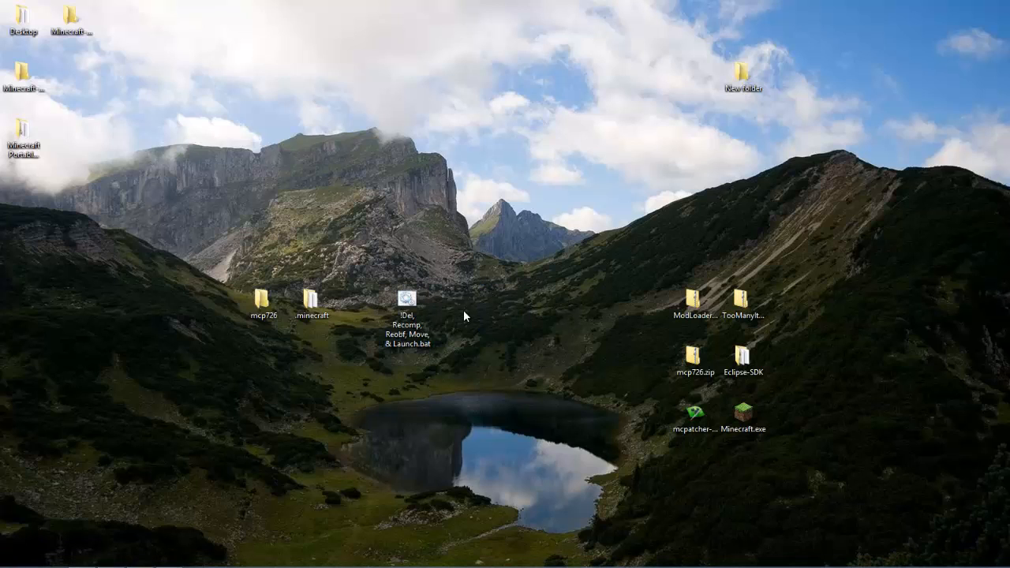
mouse_move(434, 314)
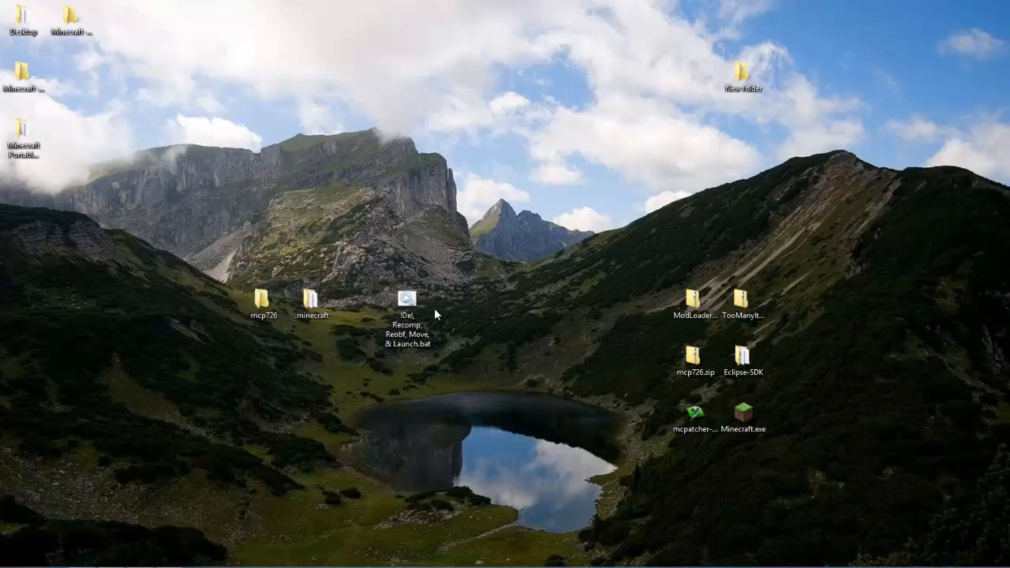
mouse_move(416, 275)
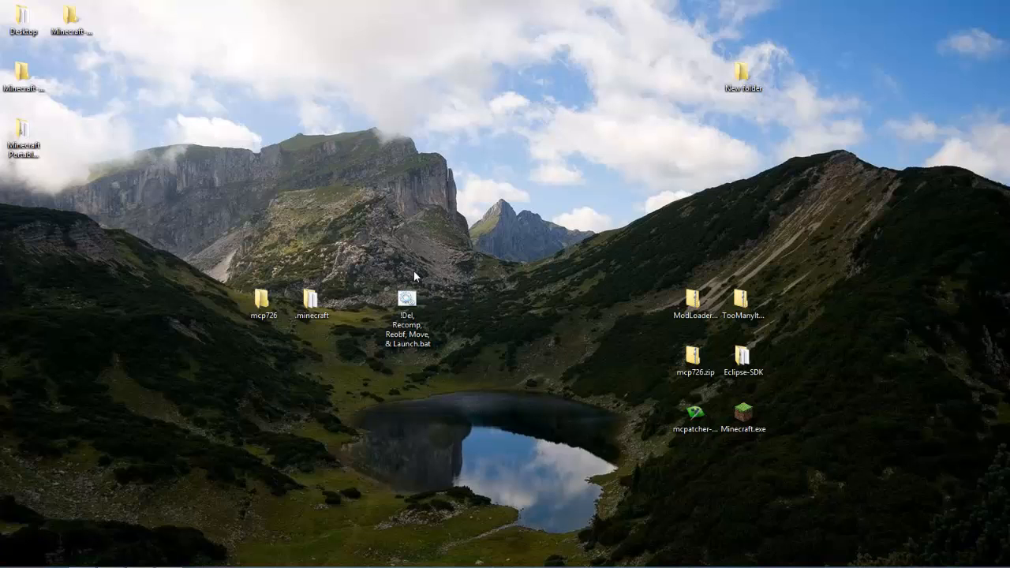
mouse_move(366, 289)
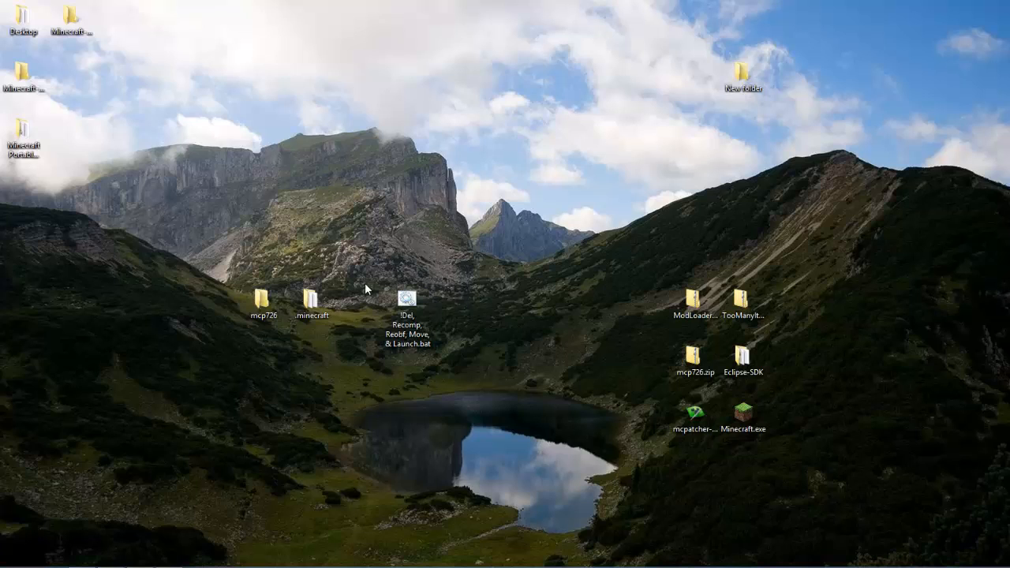
mouse_move(420, 357)
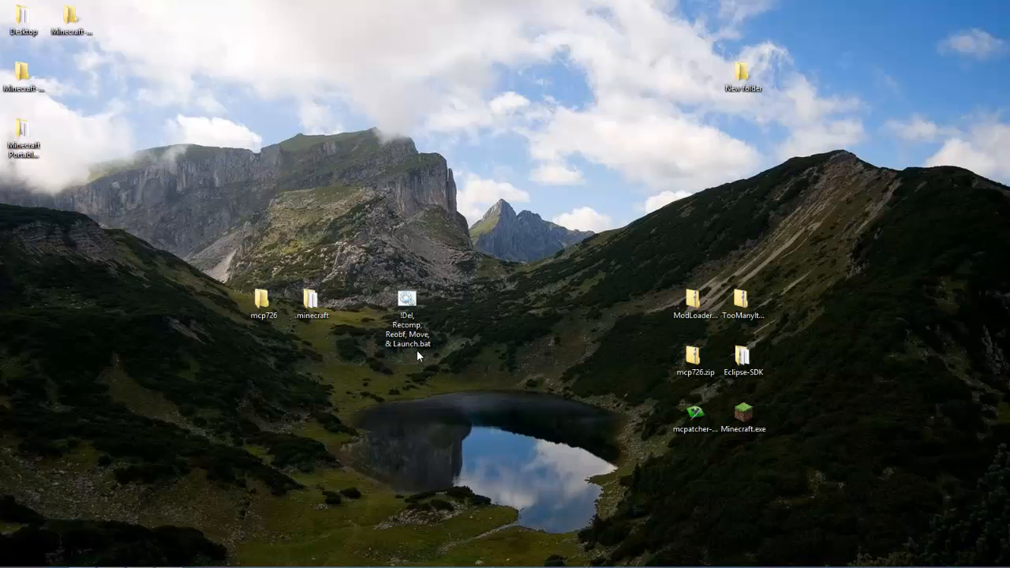
left_click(312, 303)
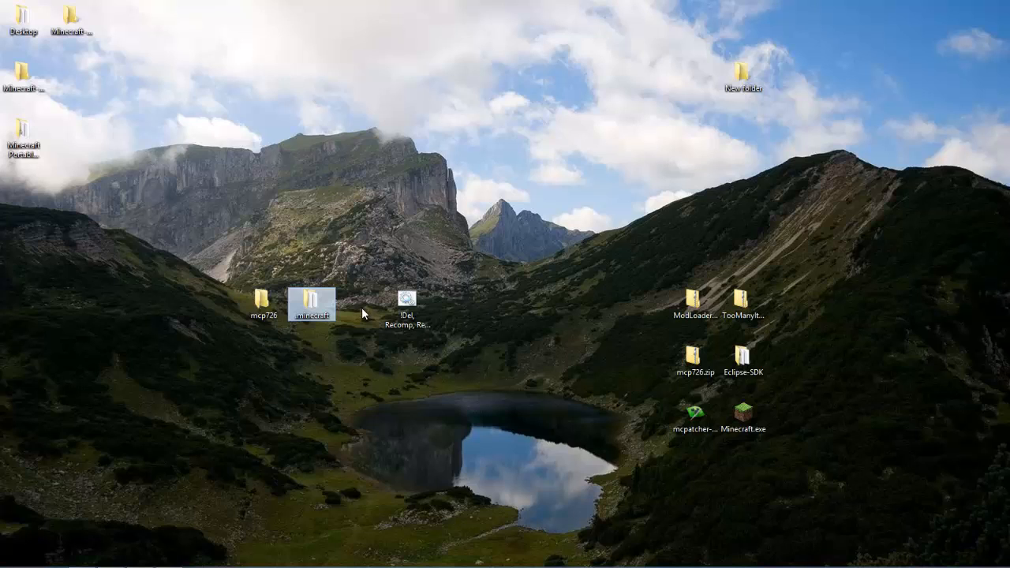
mouse_move(366, 314)
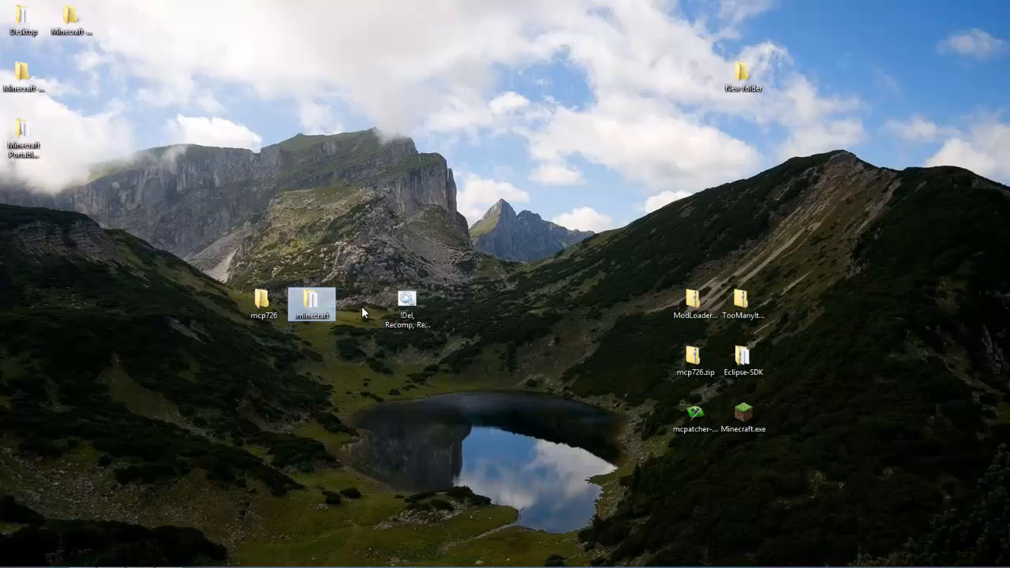
mouse_move(362, 317)
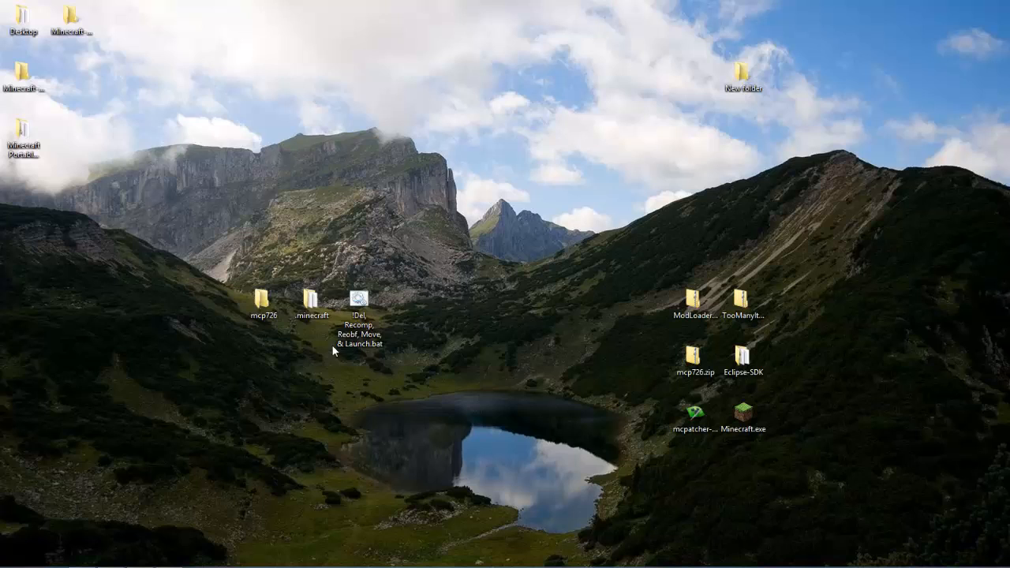
mouse_move(265, 300)
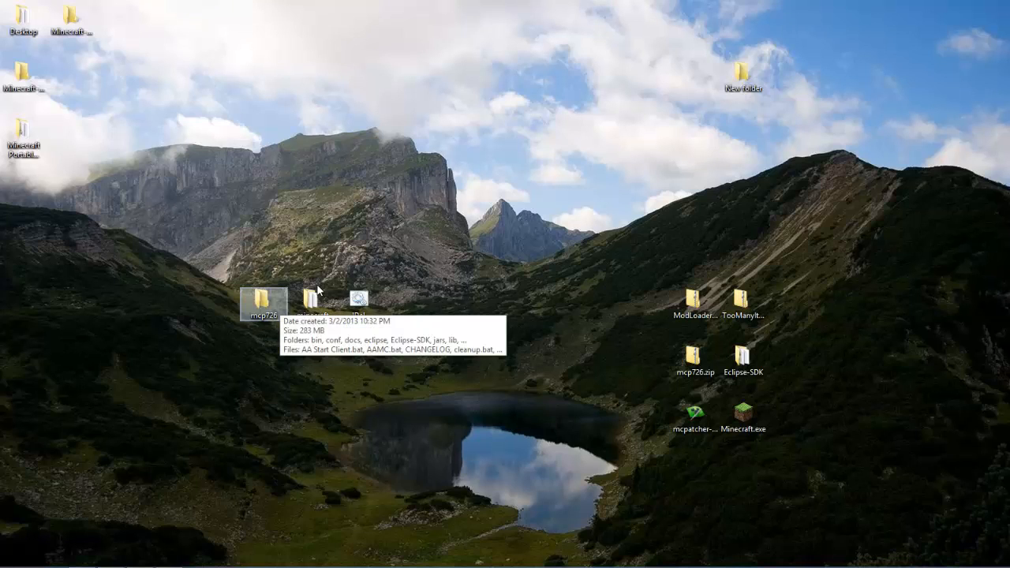
mouse_move(615, 439)
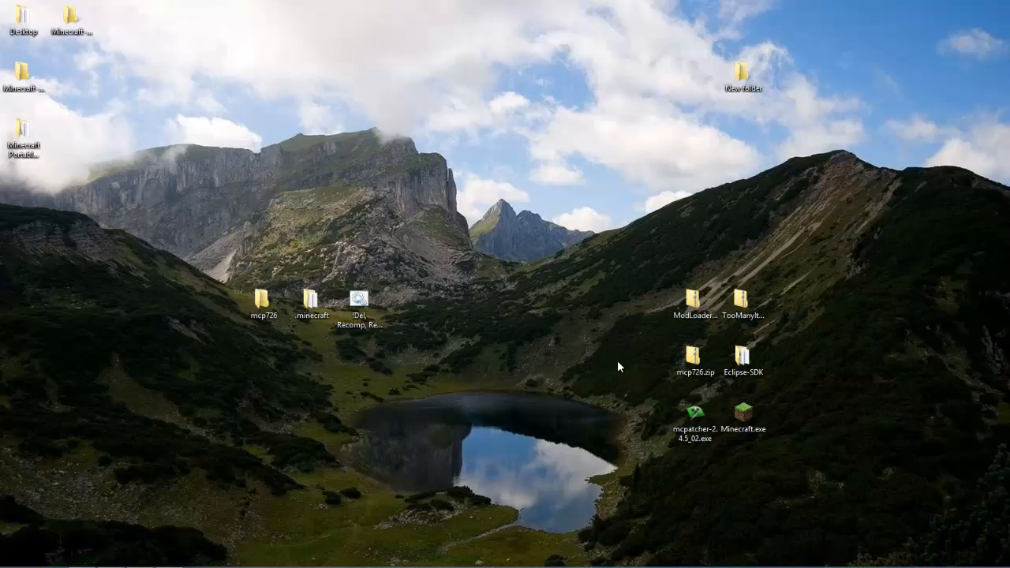
left_click(360, 308)
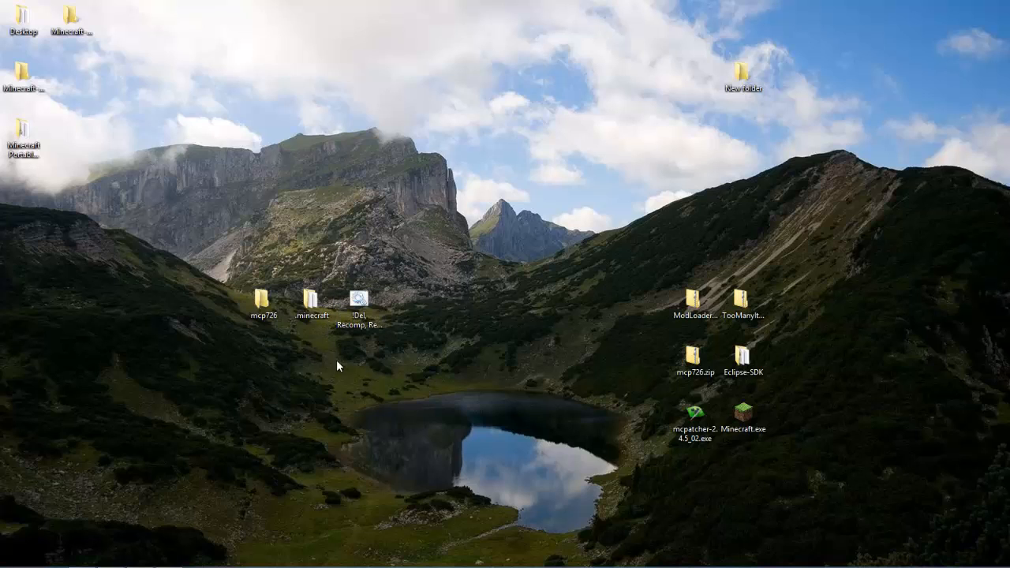
mouse_move(432, 508)
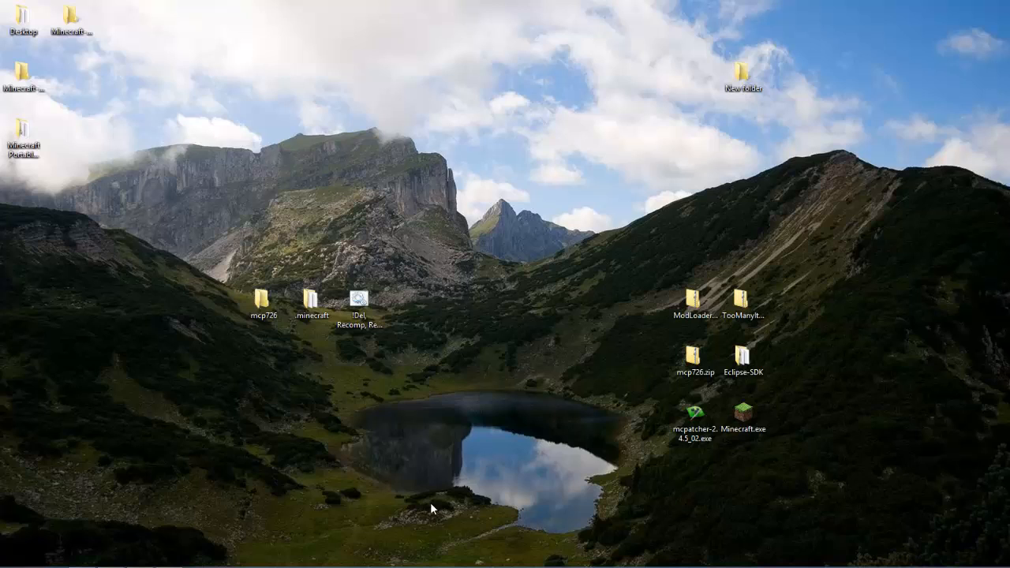
left_click(694, 417)
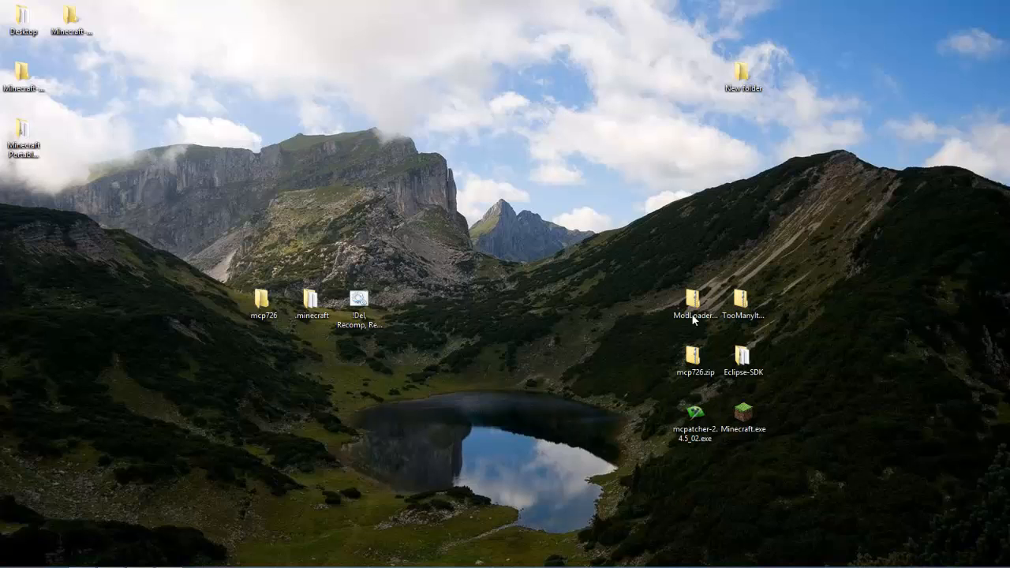
left_click(363, 305)
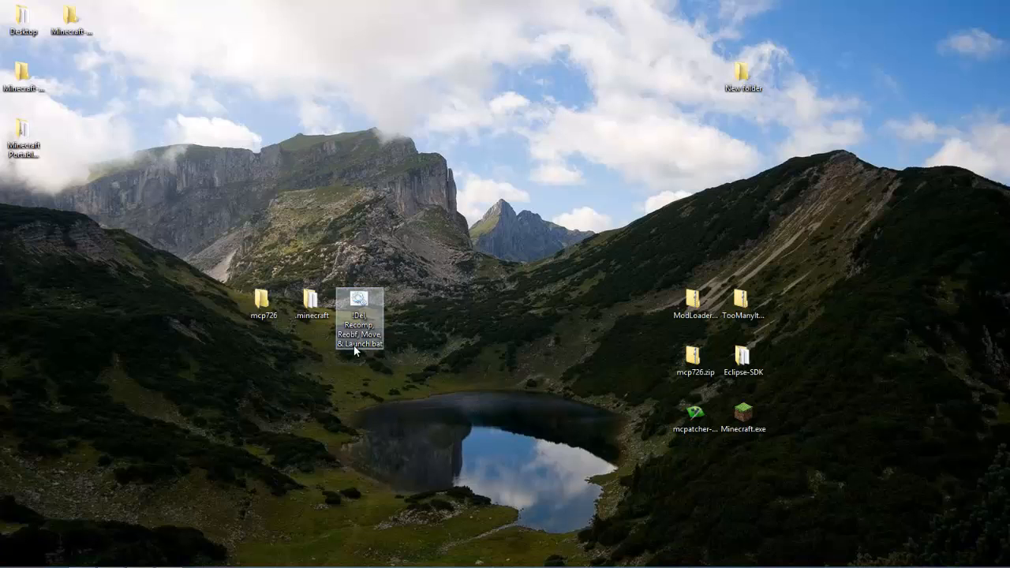
mouse_move(360, 323)
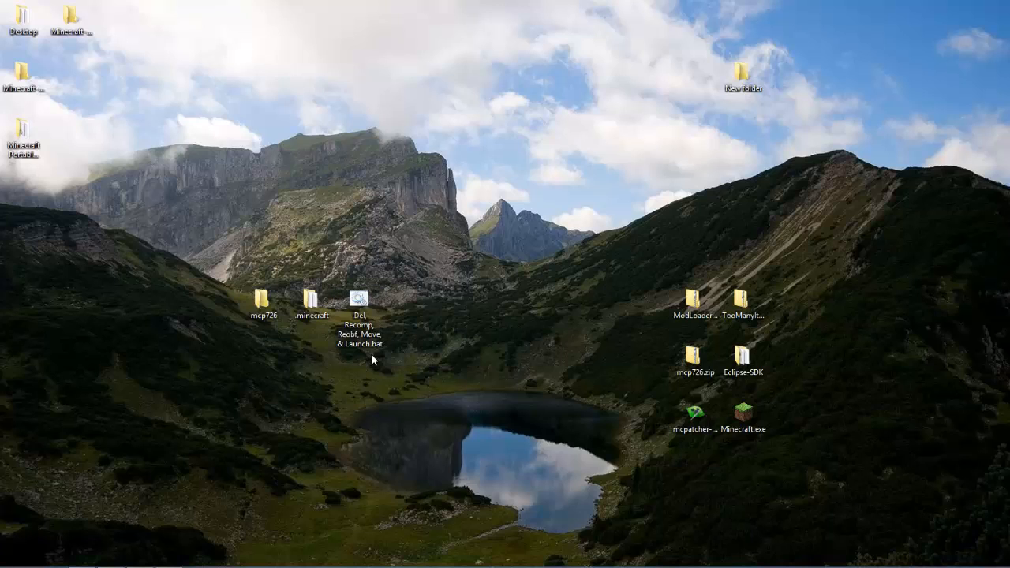
left_click(360, 303)
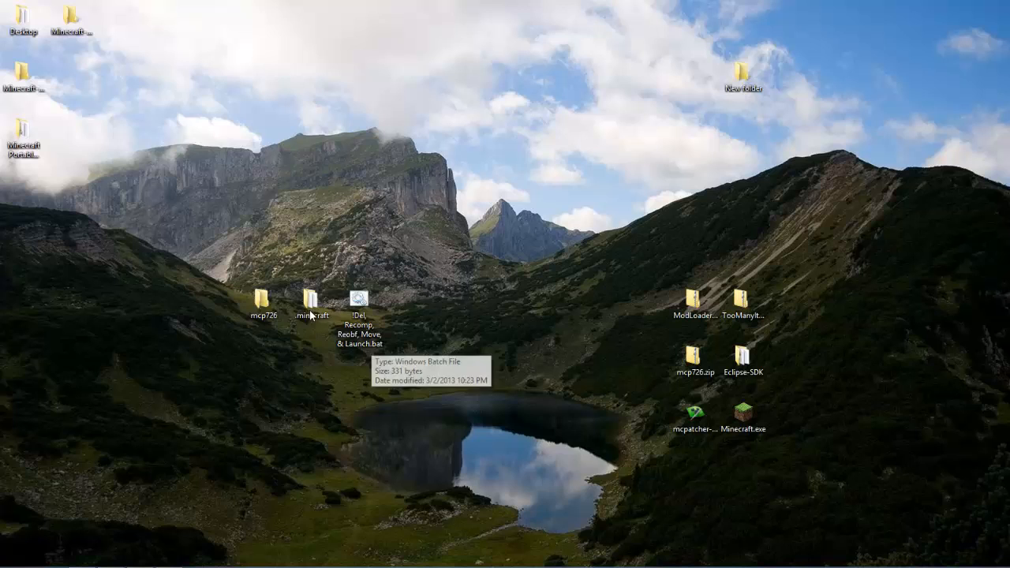
left_click(312, 303)
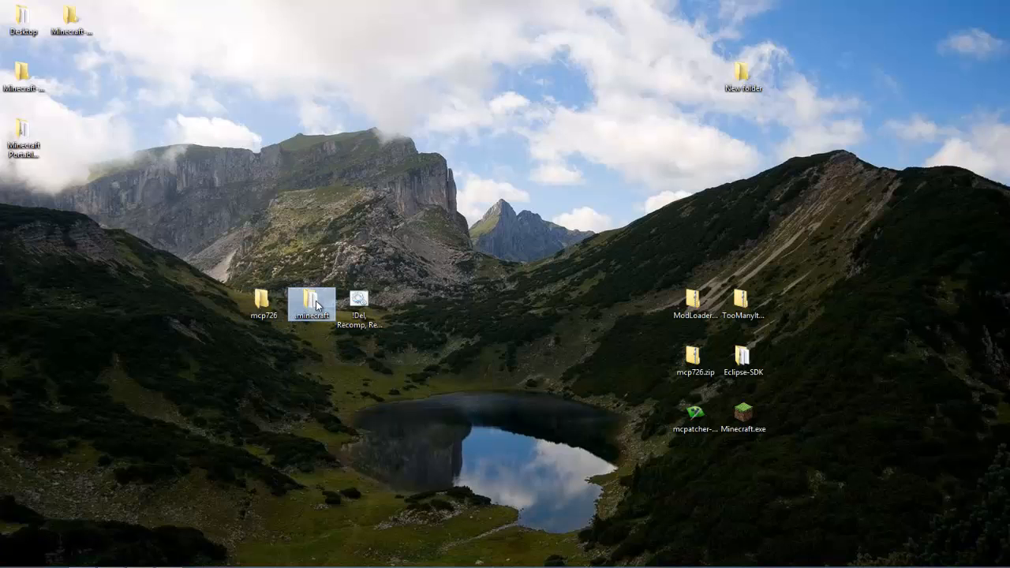
Edit the Del, Recomp, Reobf, Move, & Launch batch file in Notepad via its context menu
right_click(360, 302)
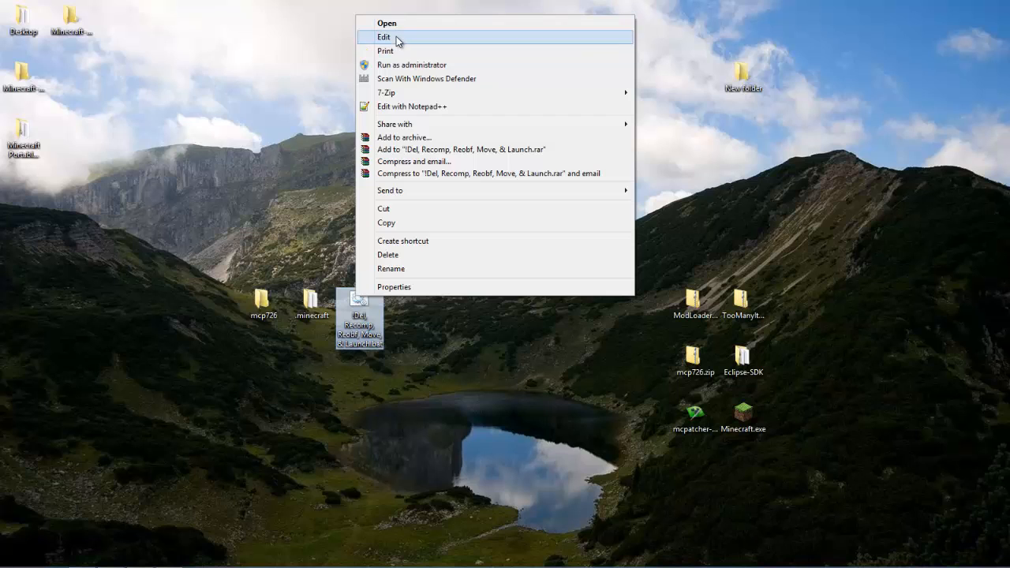
left_click(385, 38)
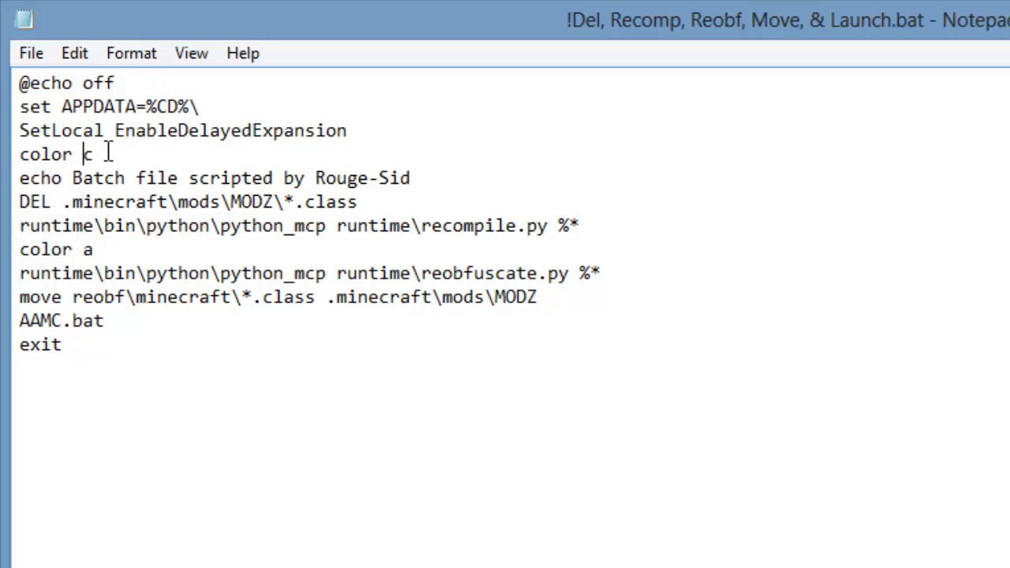
triple_click(55, 155)
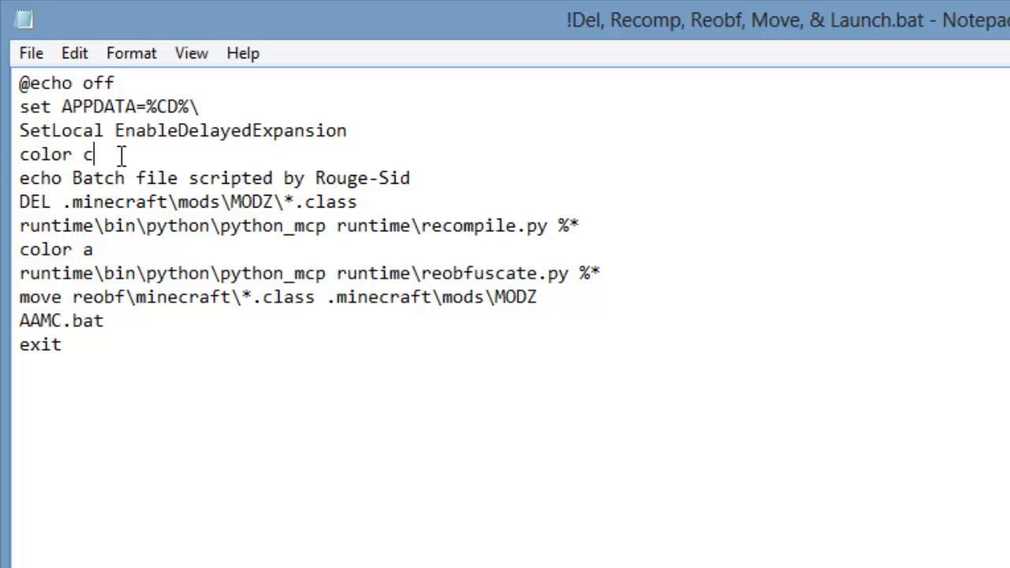
left_click(114, 177)
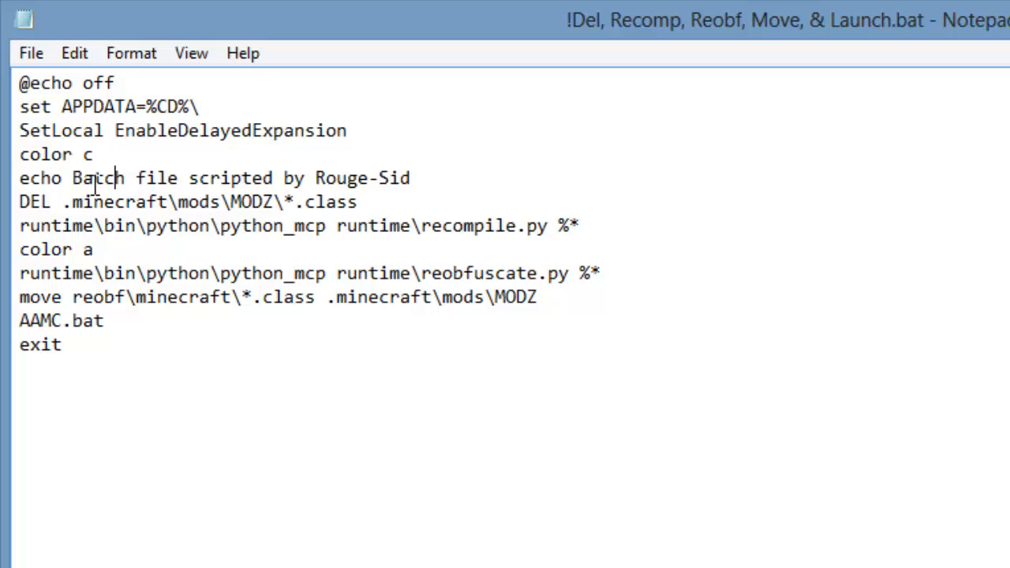
mouse_move(108, 170)
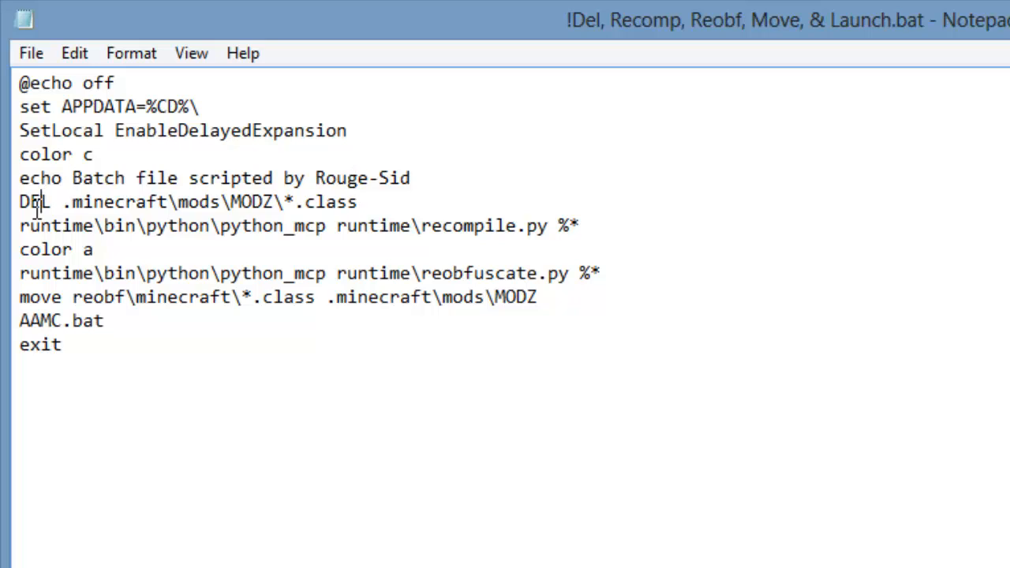
double_click(35, 202)
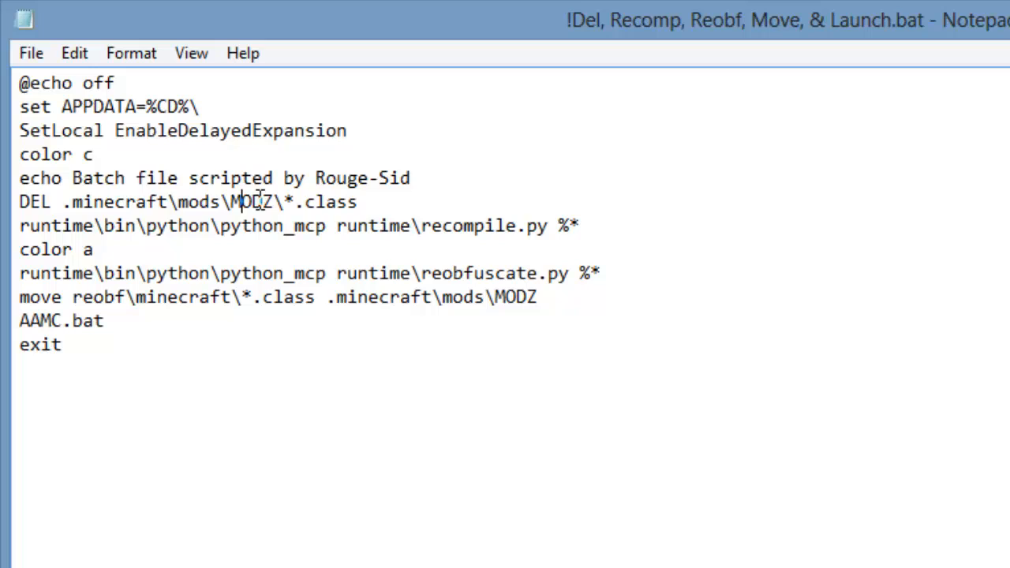
double_click(250, 202)
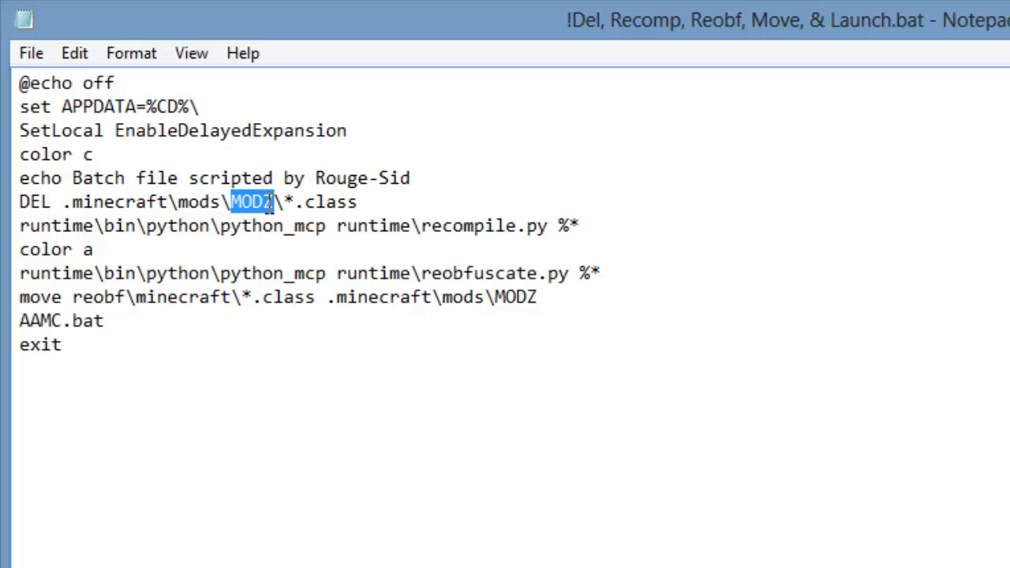
Retype the DEL line's folder as newmods, then correct it back to MODZ so it deletes mods\MODZ\*.class
type("ne")
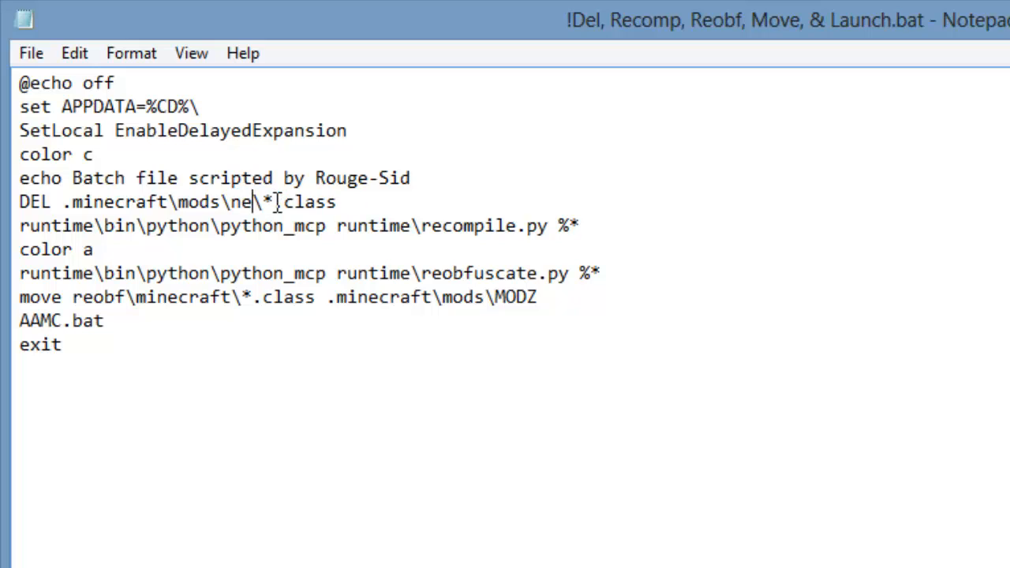
type("emods")
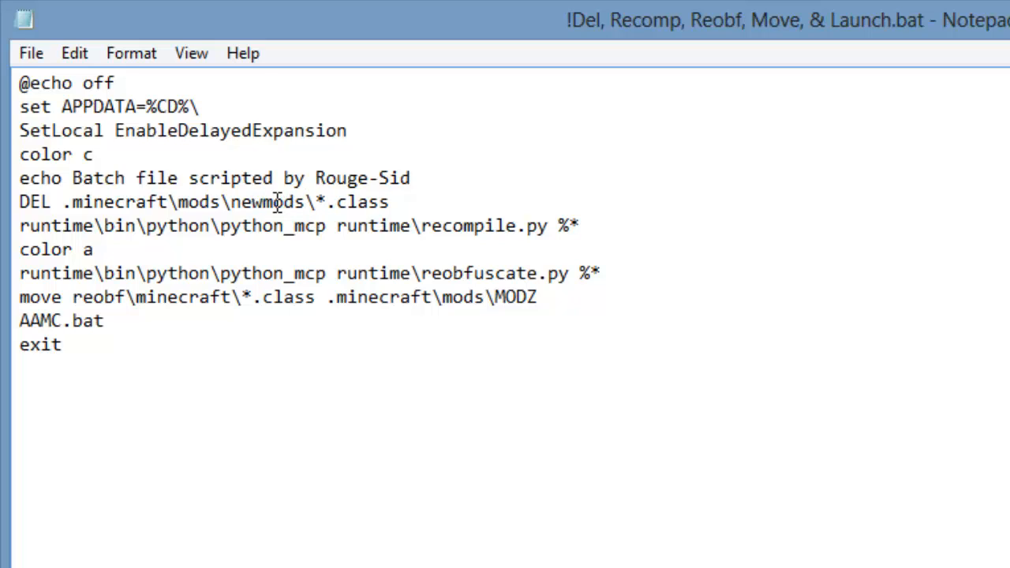
left_click(306, 202)
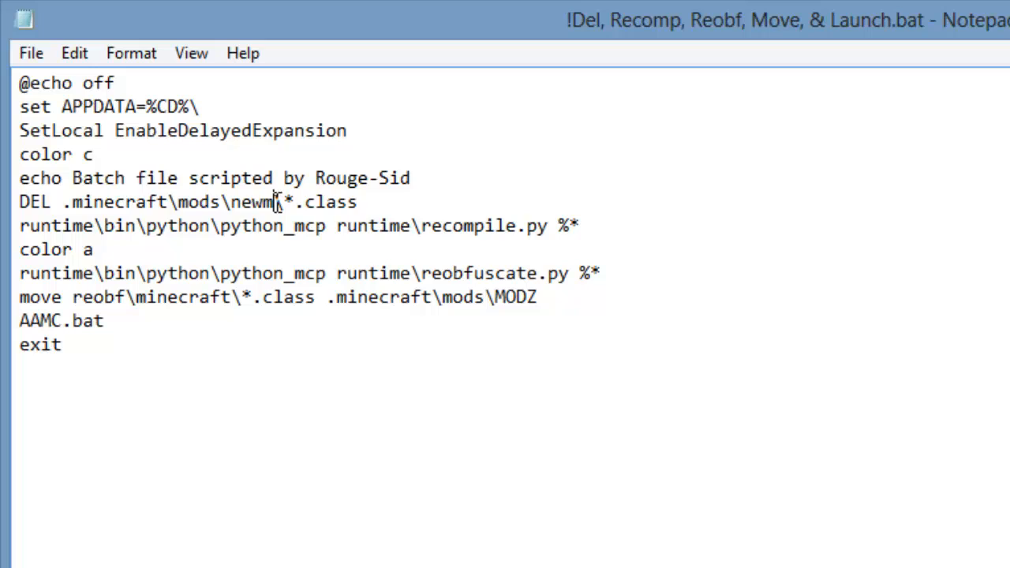
type("MODZ")
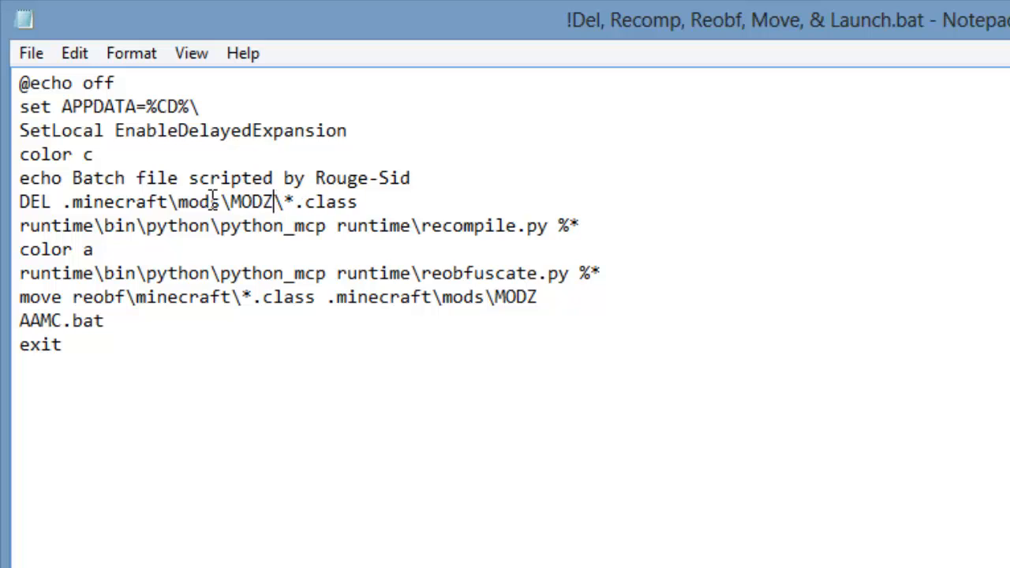
left_click(371, 202)
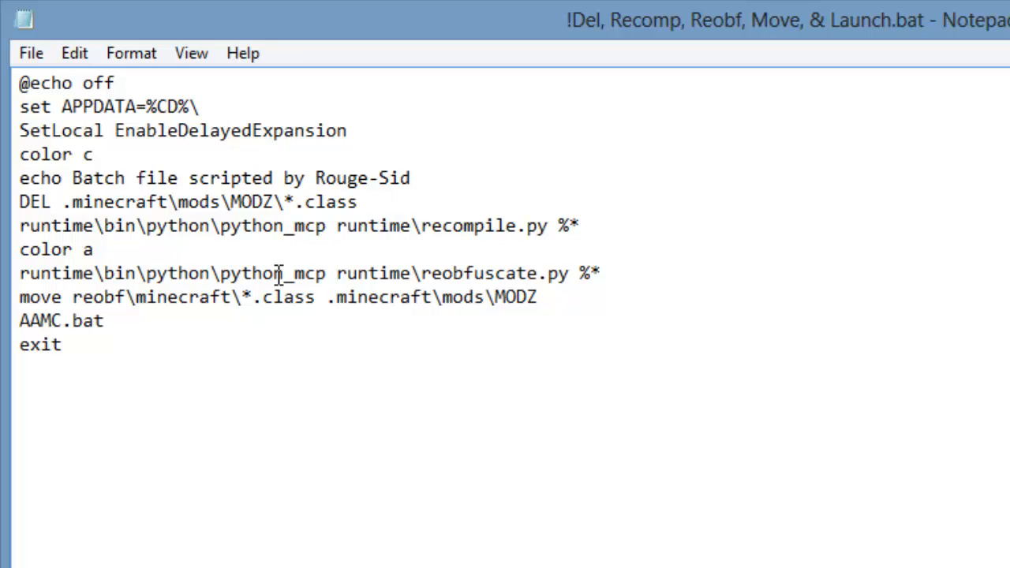
mouse_move(401, 287)
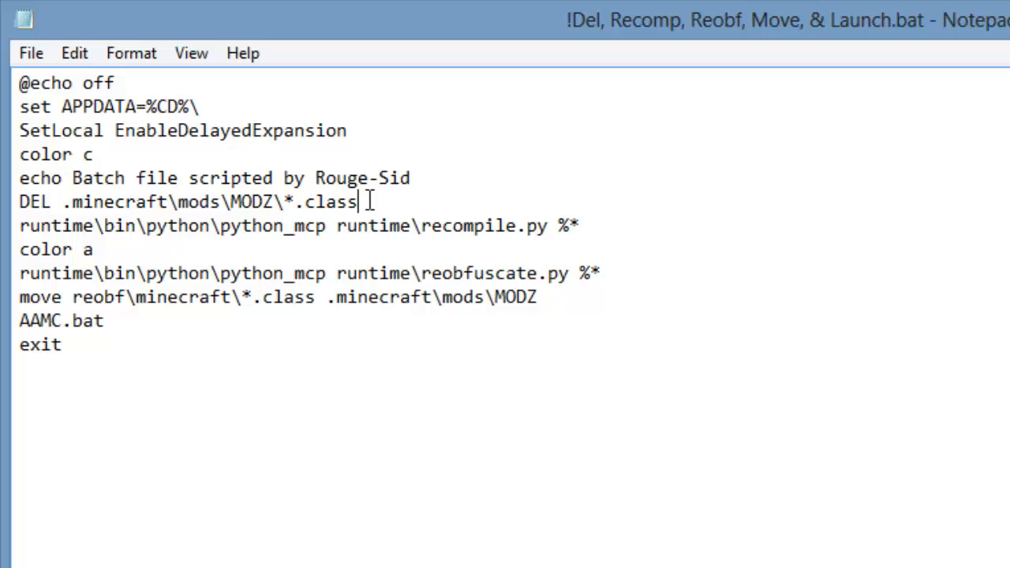
mouse_move(351, 172)
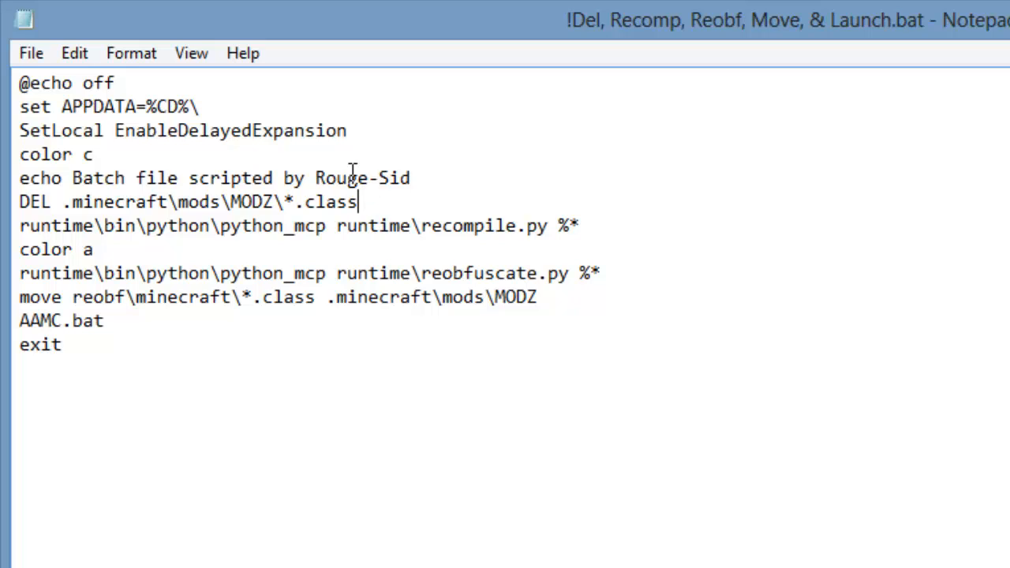
mouse_move(346, 109)
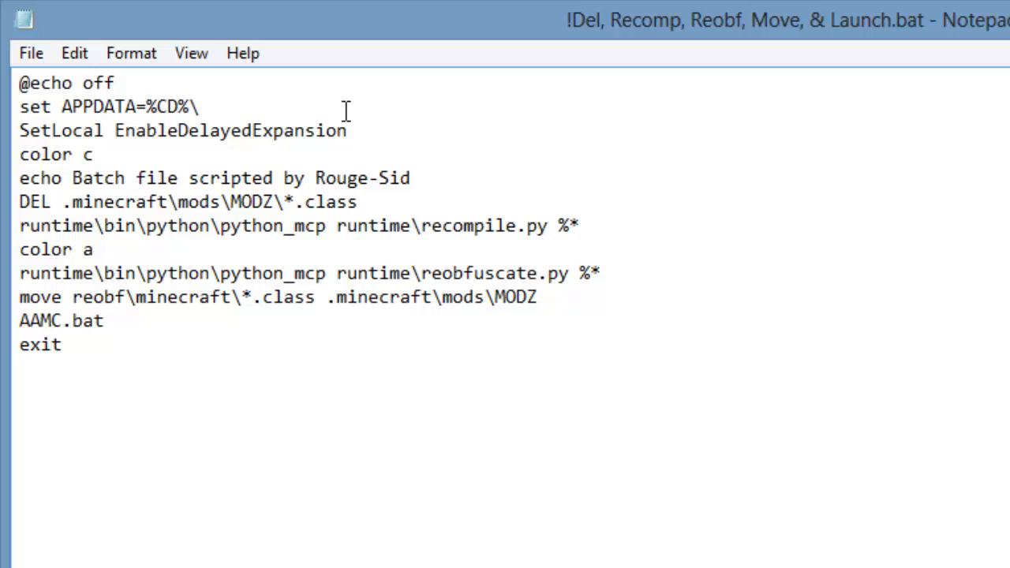
mouse_move(290, 202)
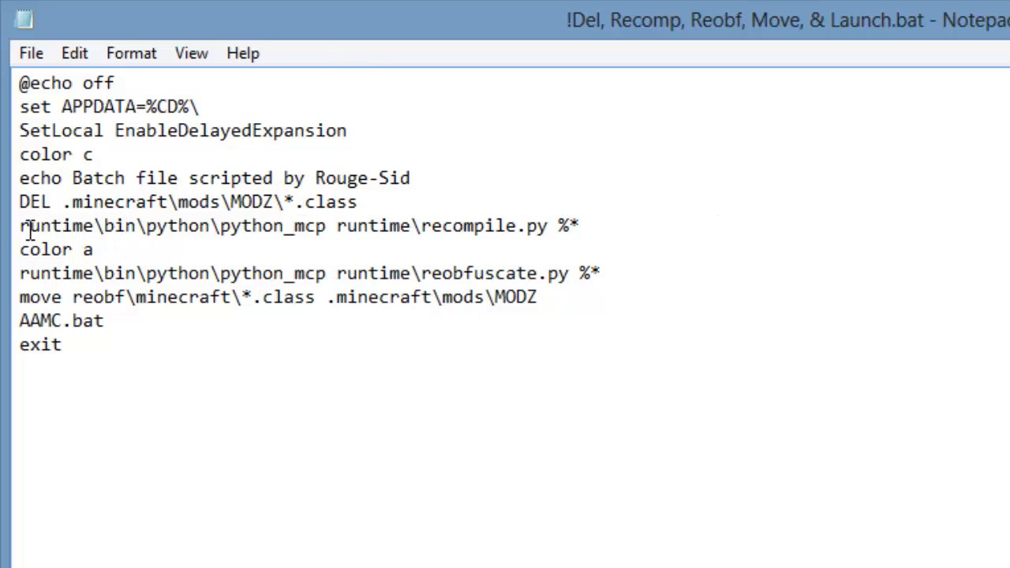
double_click(44, 226)
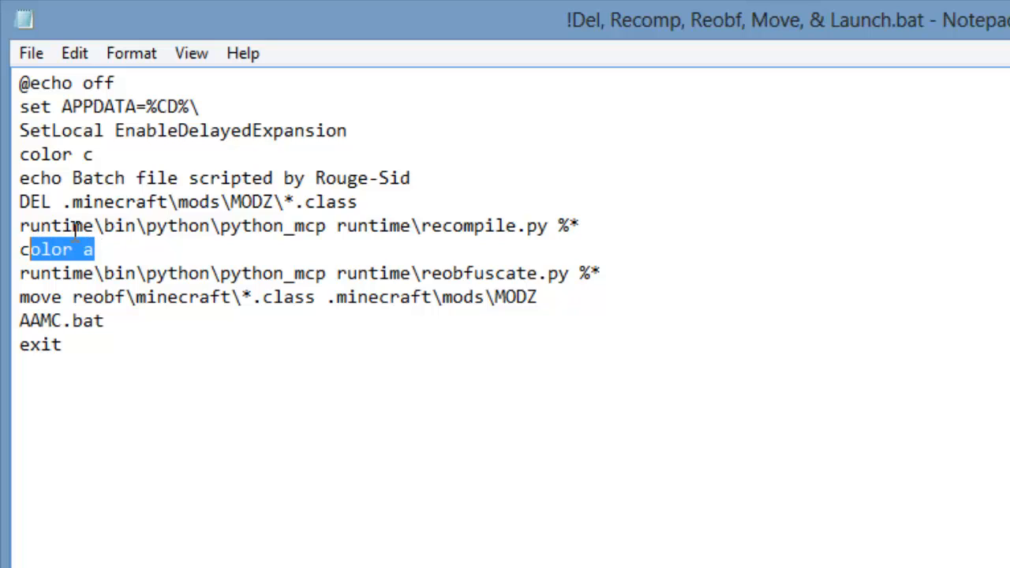
left_click(95, 249)
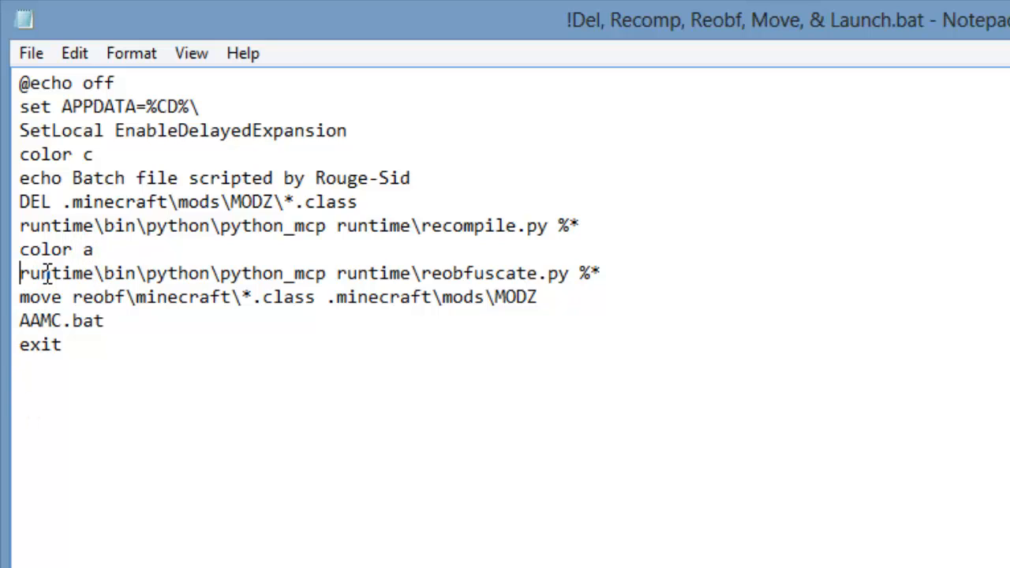
double_click(448, 273)
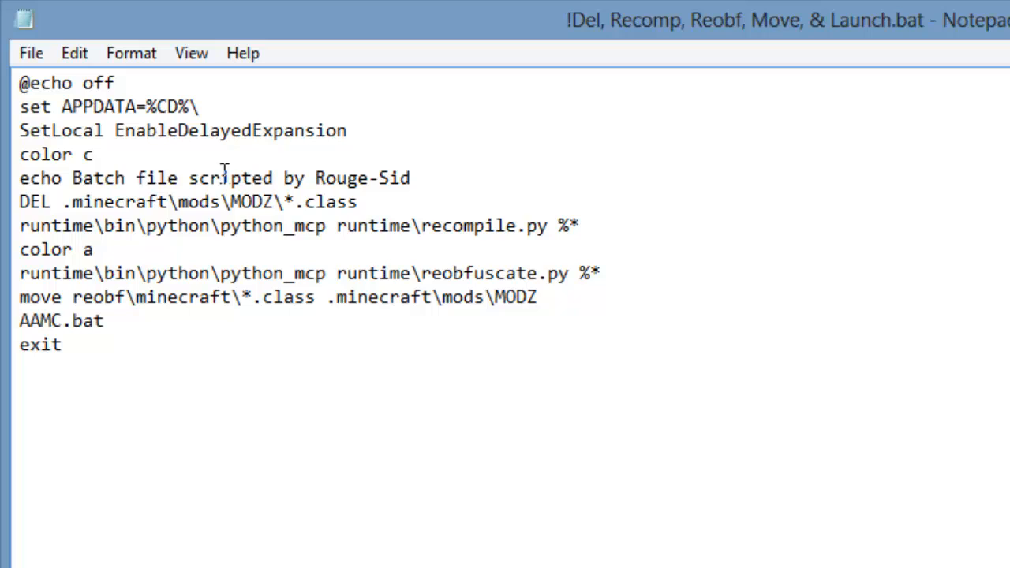
mouse_move(107, 344)
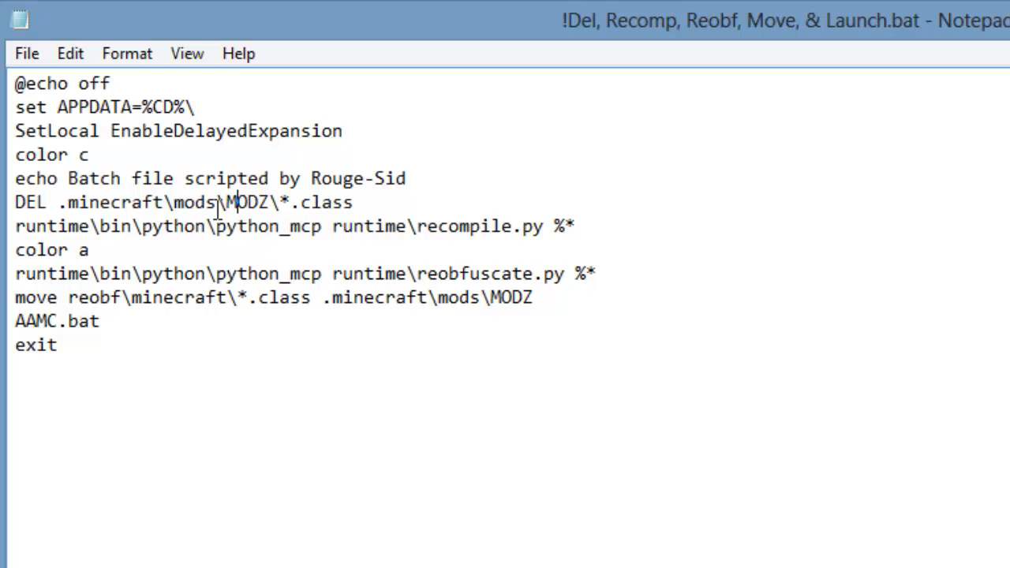
mouse_move(356, 228)
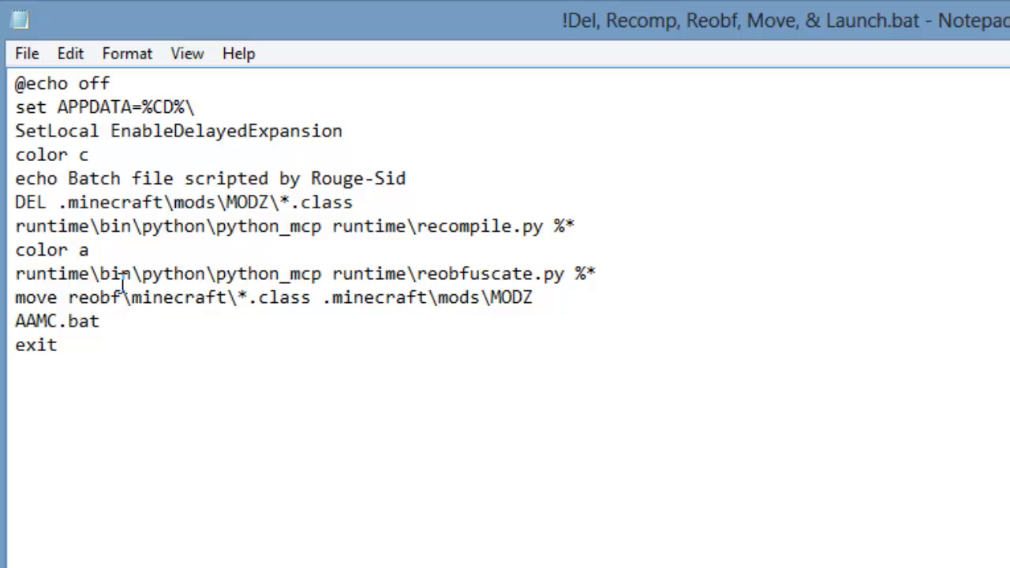
mouse_move(267, 297)
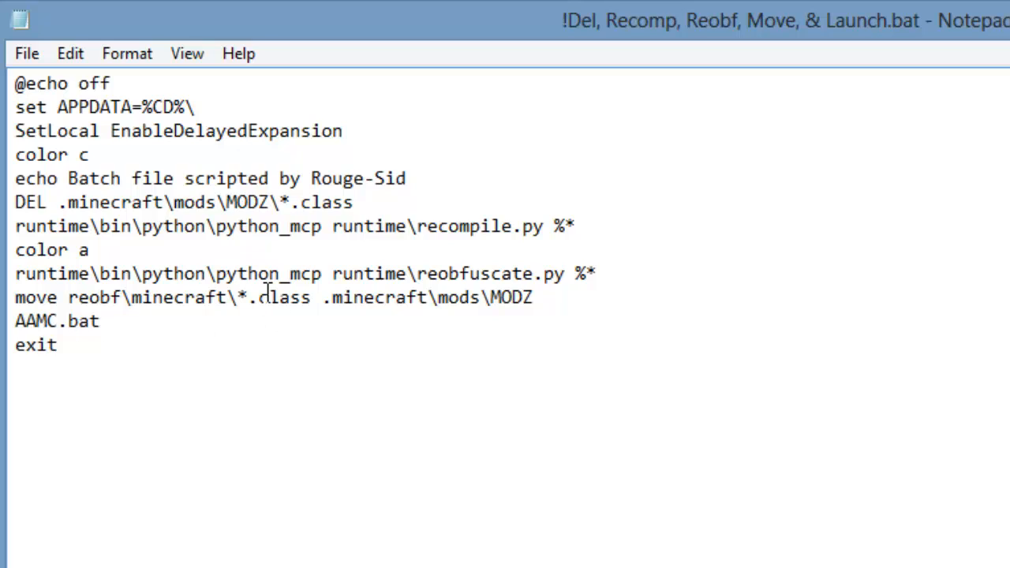
Highlight the move destination path, the MODZ folder name and AAMC.bat, then restore the window down to show the desktop
left_click_drag(322, 297, 533, 297)
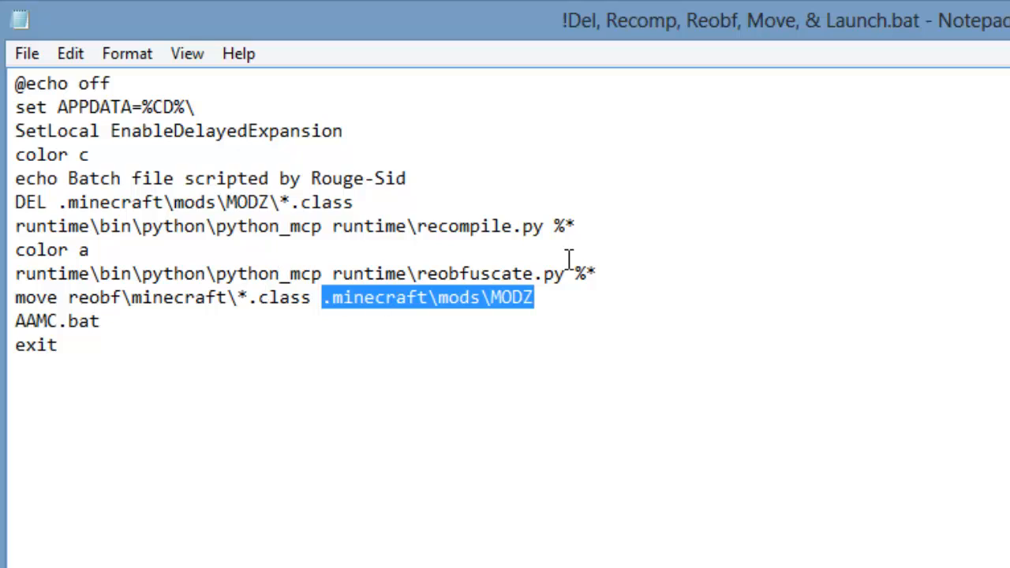
left_click(492, 297)
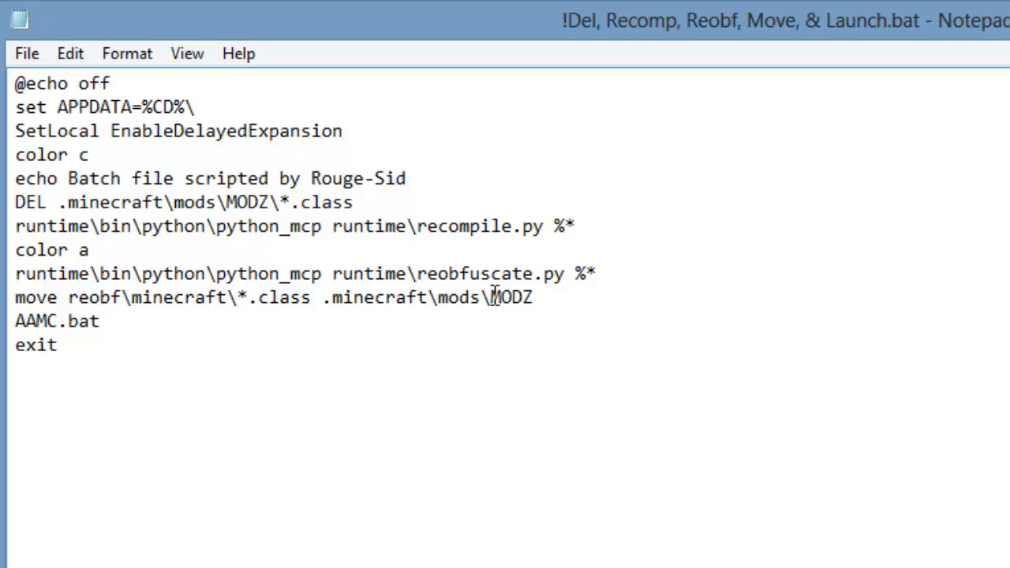
double_click(510, 296)
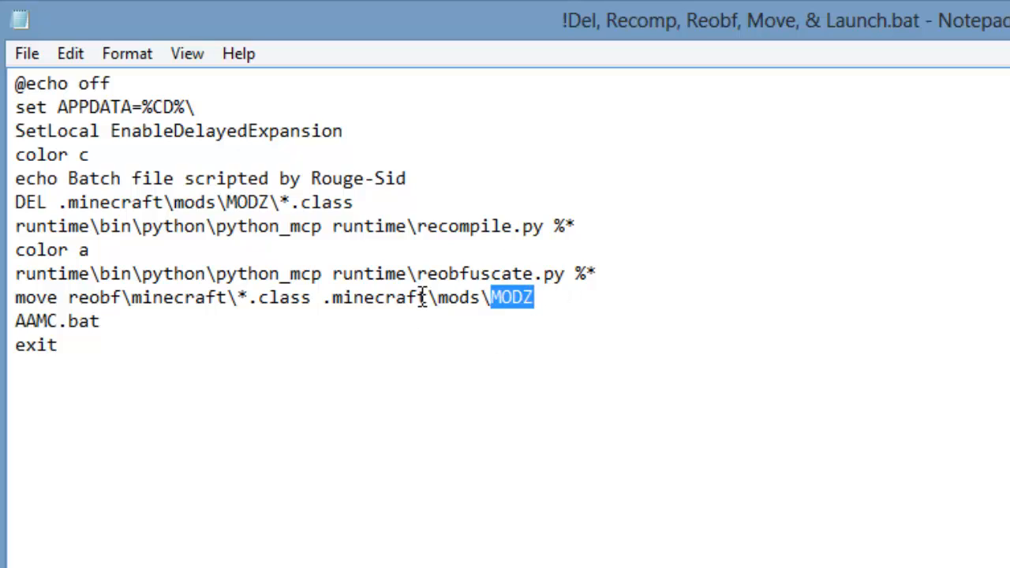
mouse_move(560, 306)
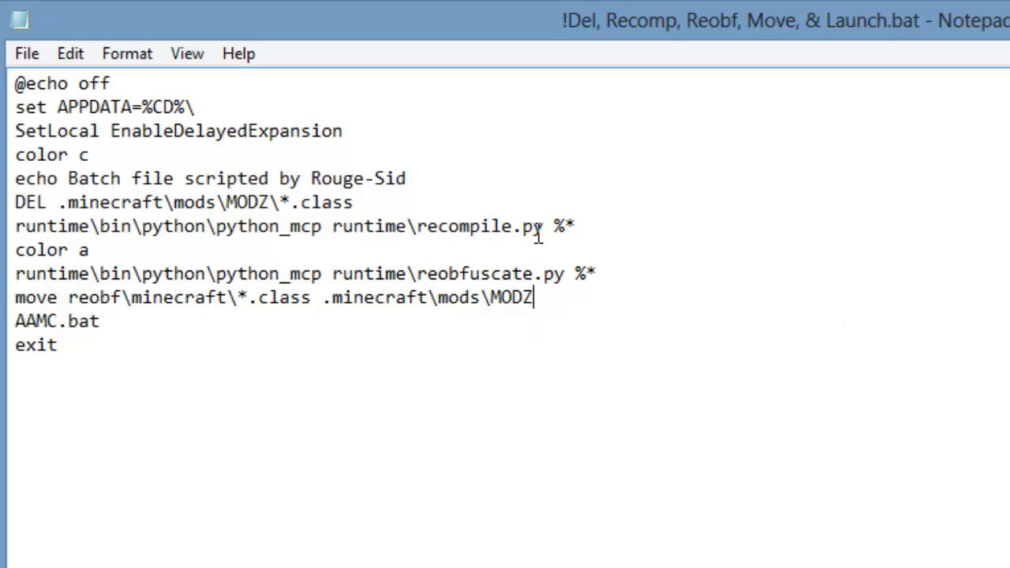
left_click(491, 274)
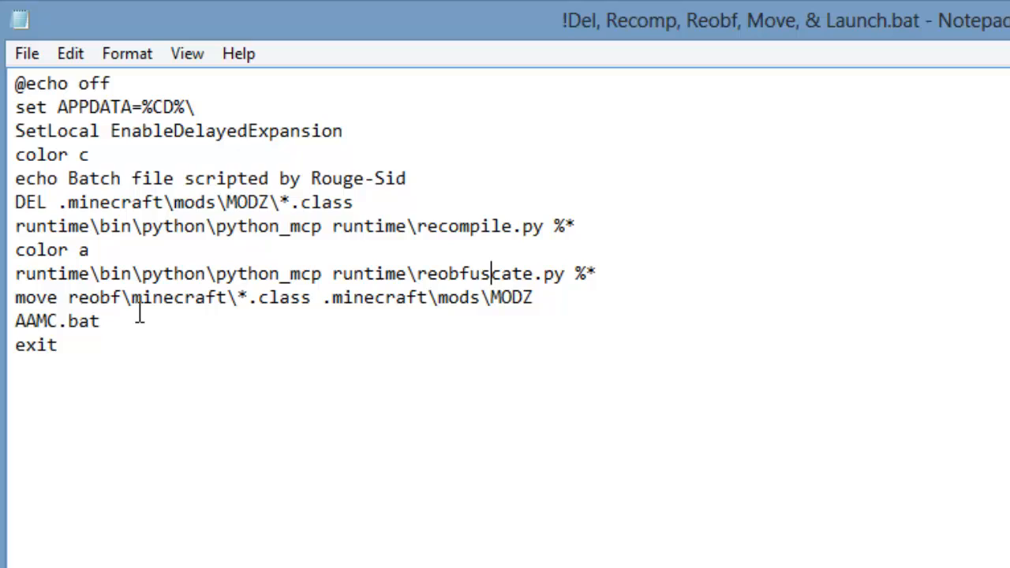
left_click(71, 344)
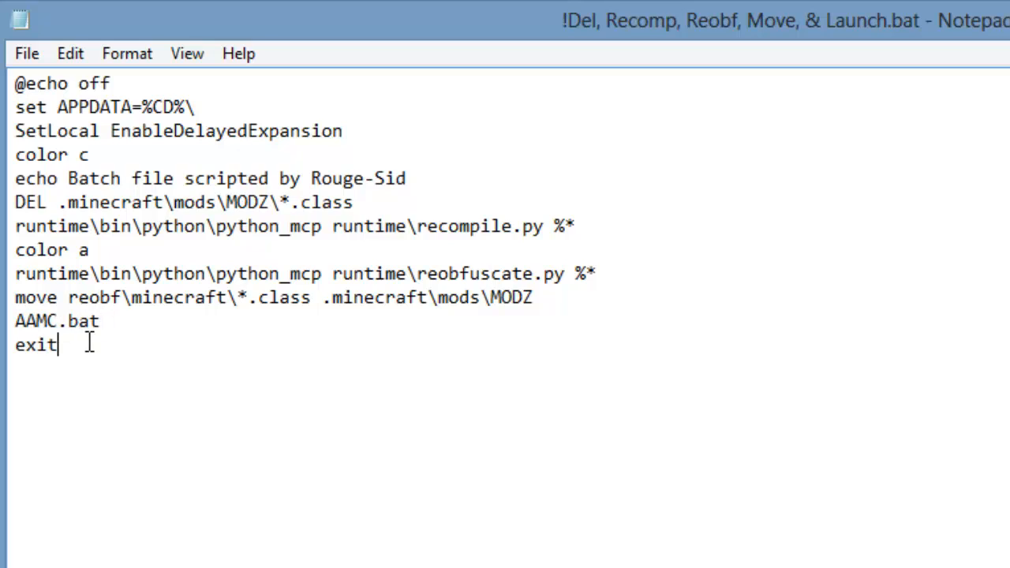
double_click(52, 322)
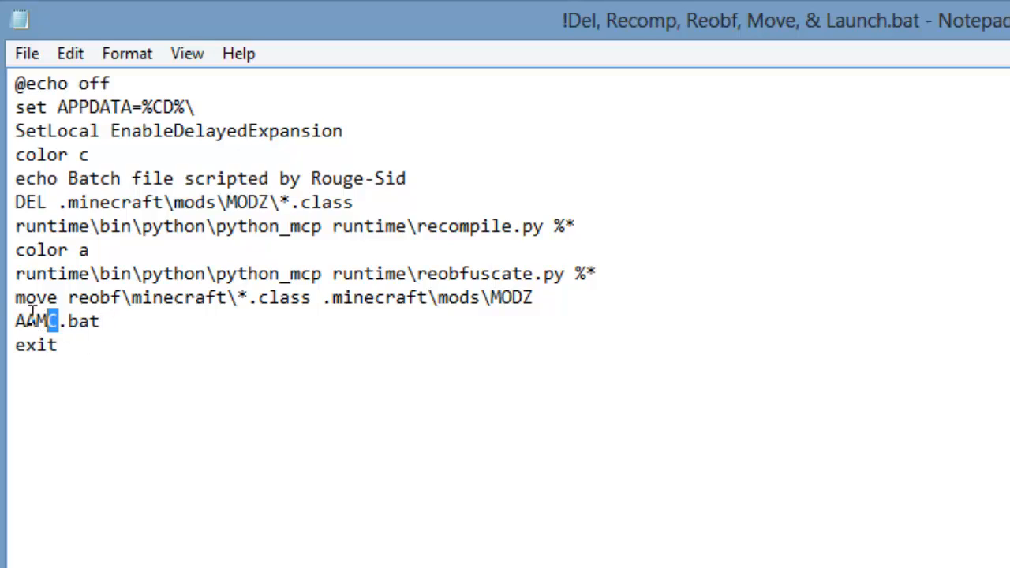
left_click(25, 322)
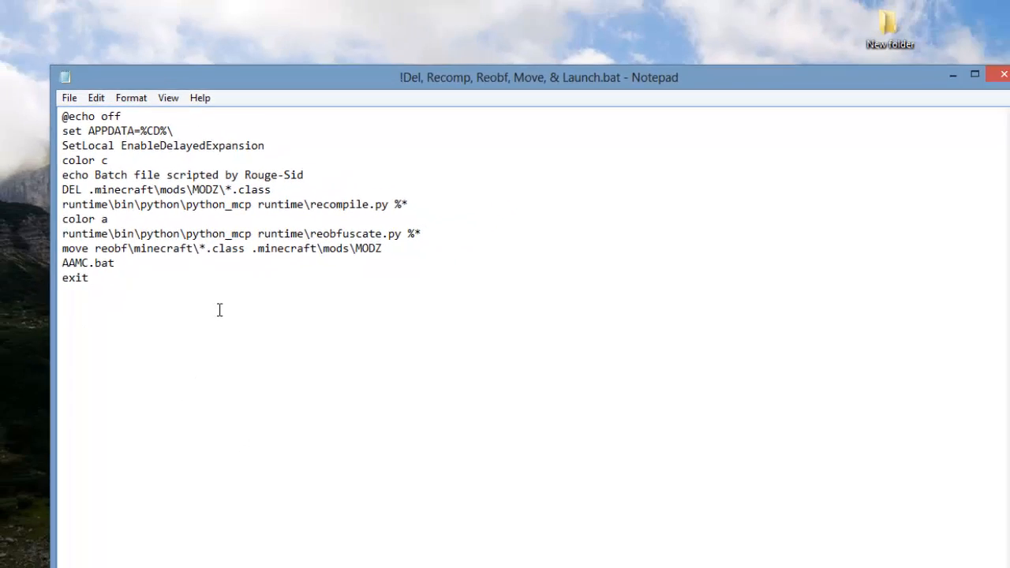
Close the batch script and choose Save in the save-changes prompt
left_click(1003, 74)
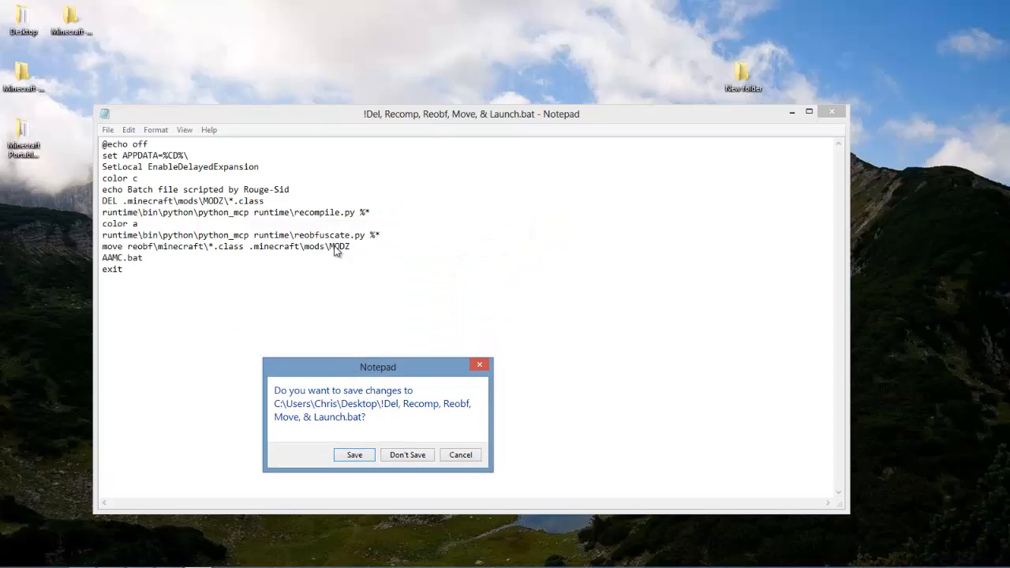
mouse_move(224, 196)
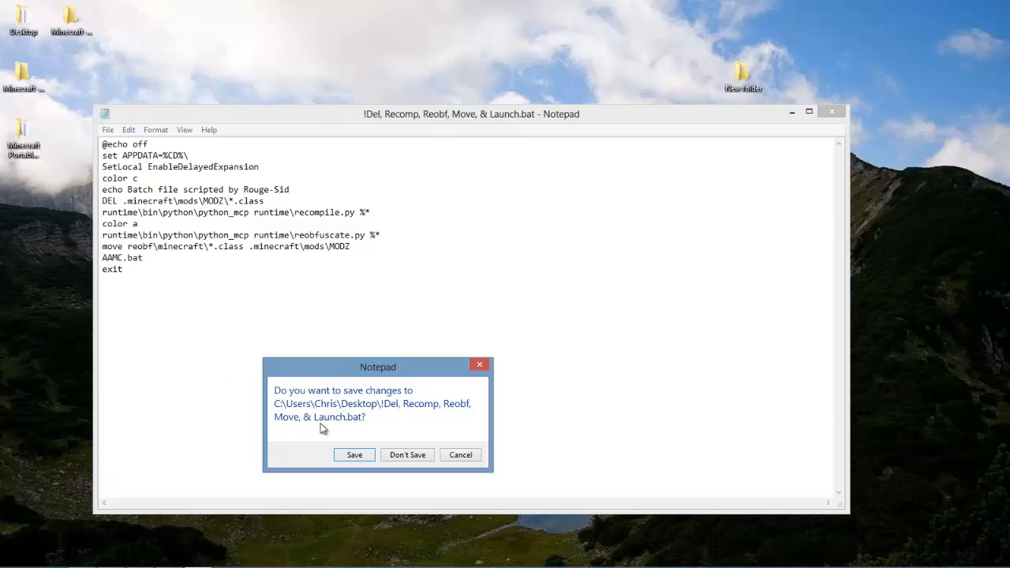
left_click(407, 455)
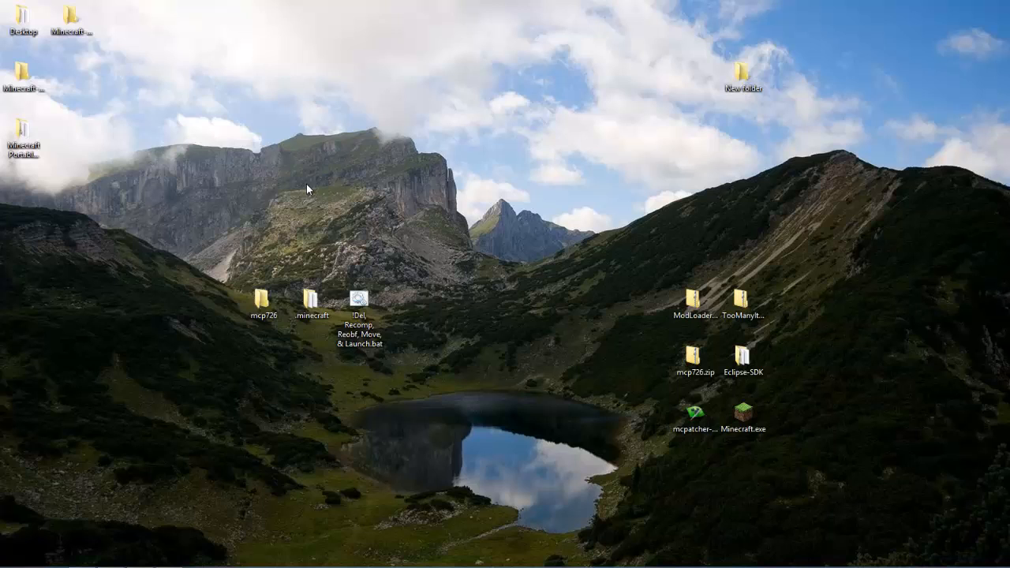
mouse_move(418, 301)
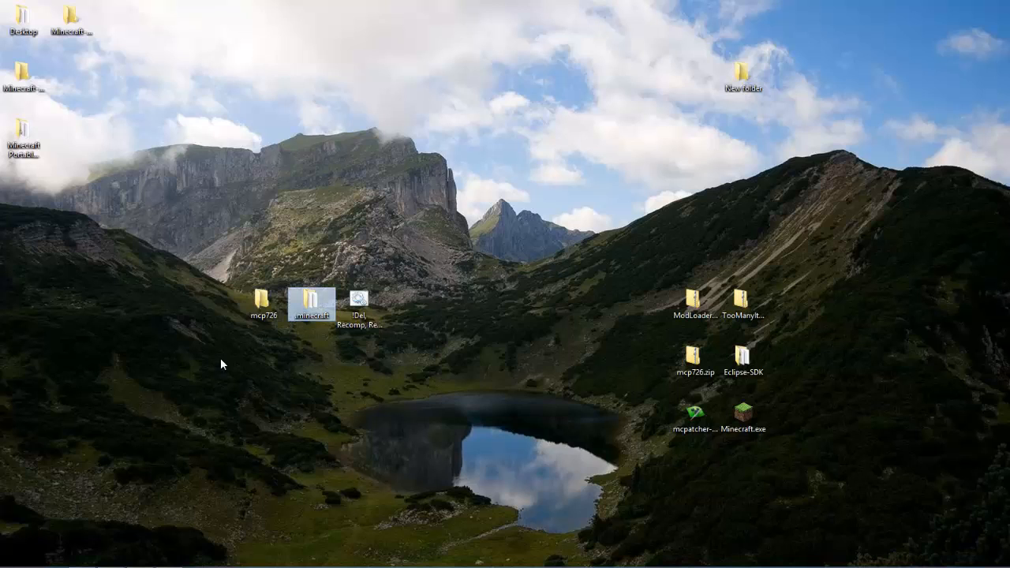
left_click(262, 302)
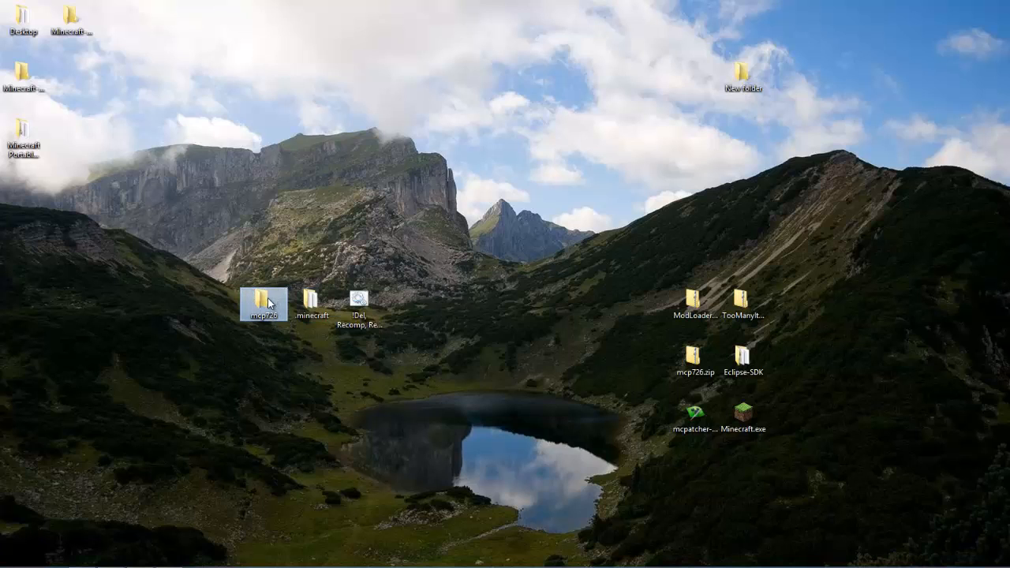
mouse_move(272, 303)
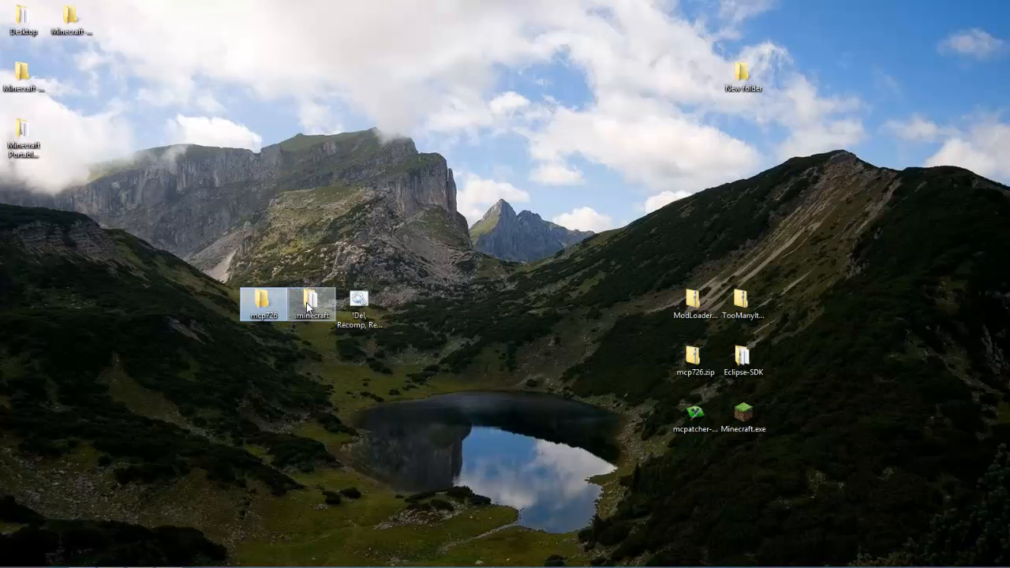
left_click(313, 303)
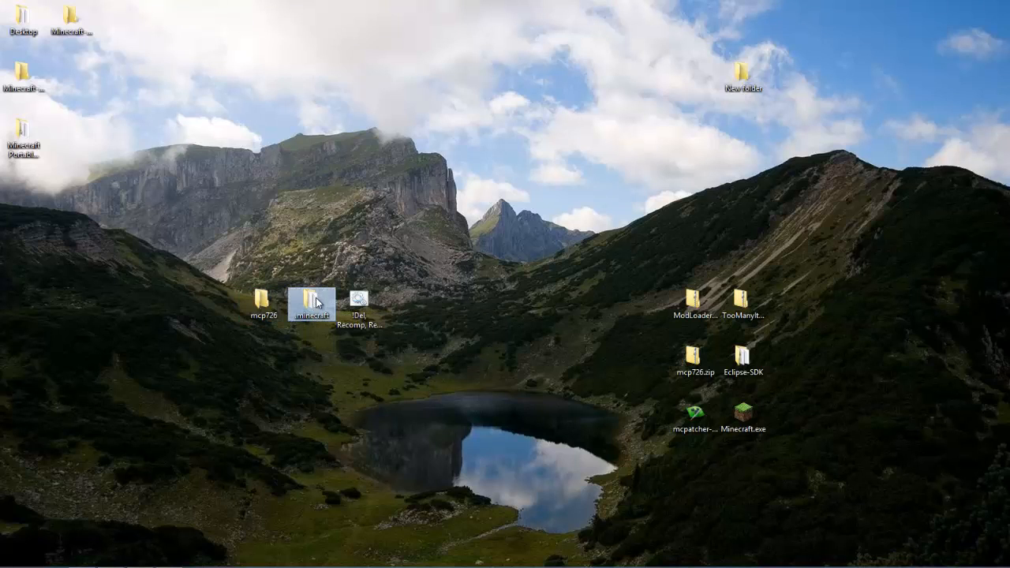
double_click(310, 303)
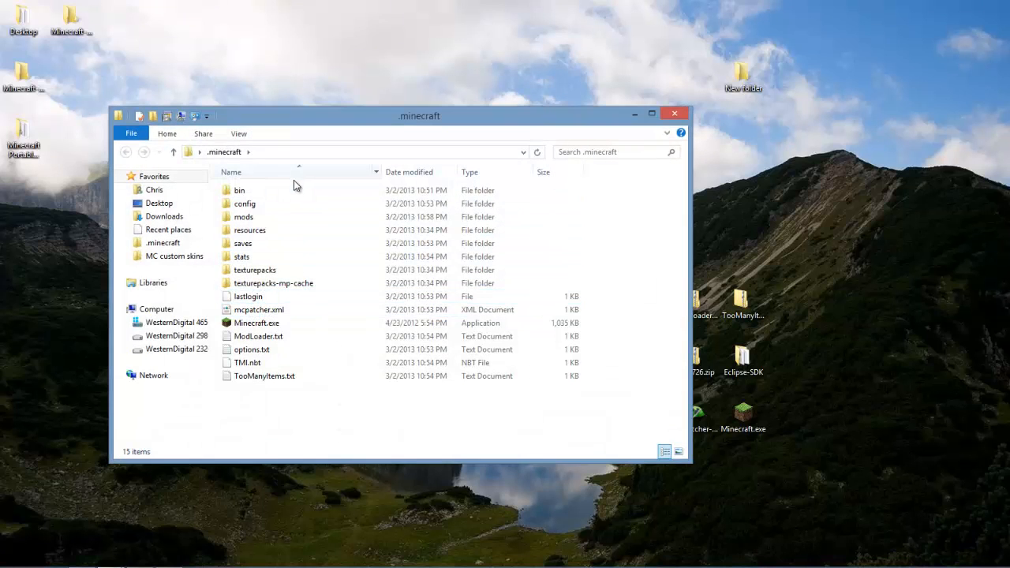
double_click(239, 189)
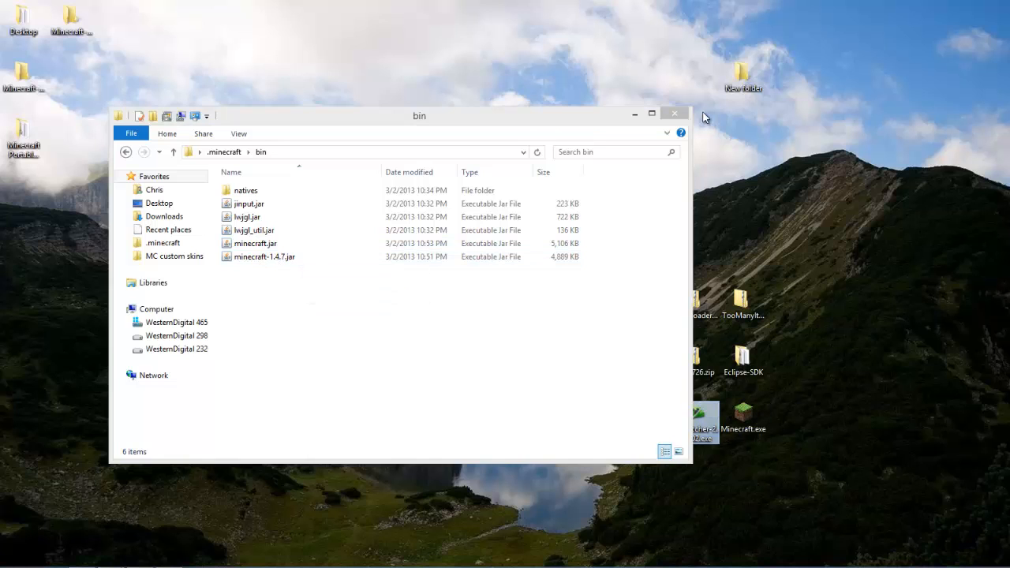
left_click(674, 113)
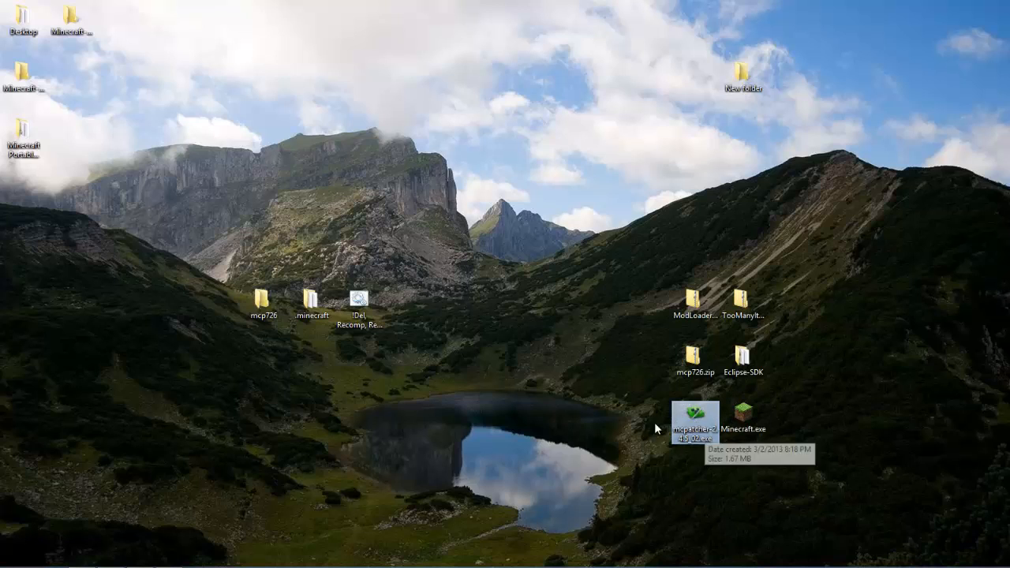
left_click(313, 306)
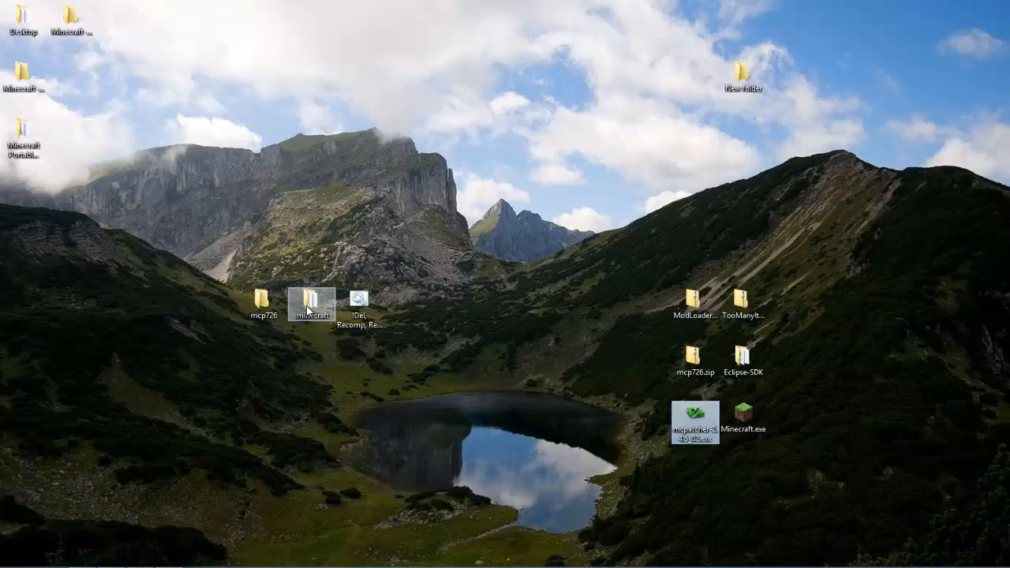
left_click(362, 306)
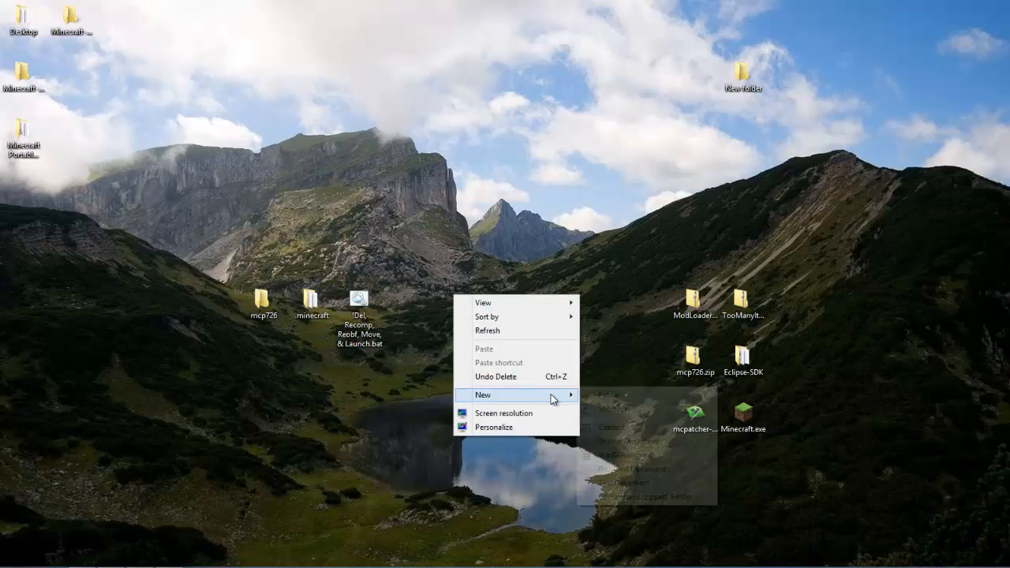
Create a new text document on the desktop named minecraft.bat, accepting the extension change
left_click(628, 483)
type("minecraft.bat")
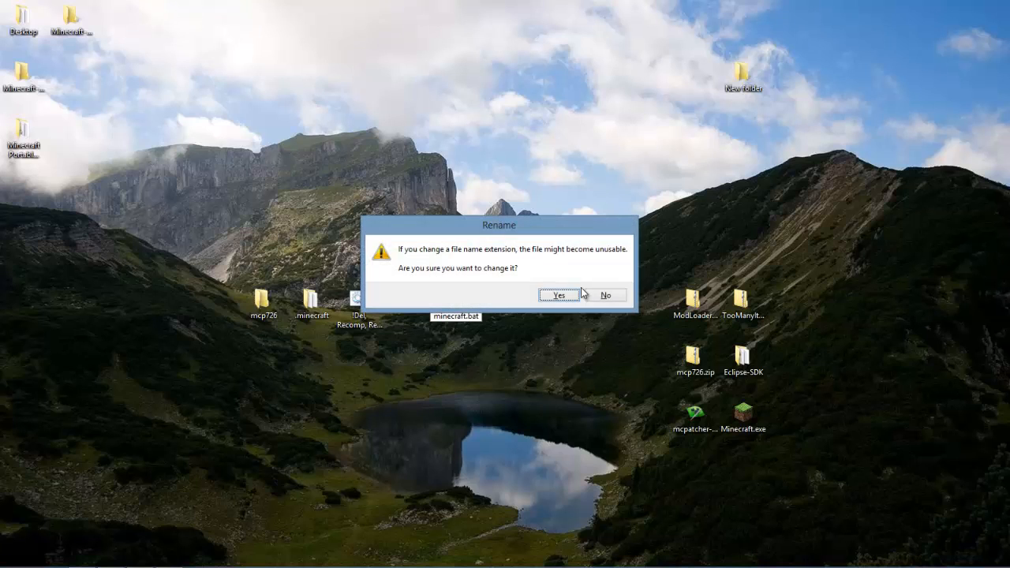
left_click(558, 295)
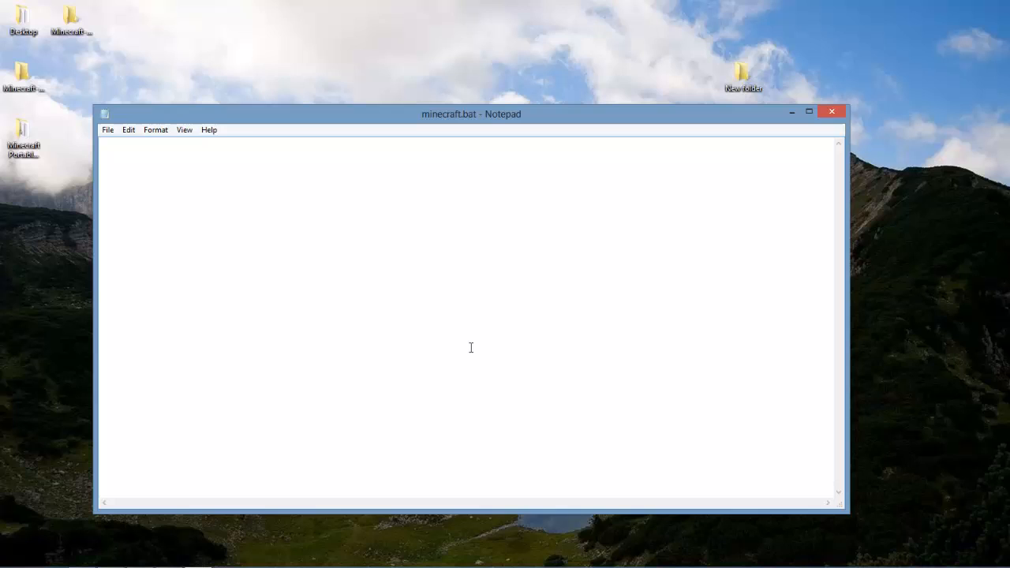
Write the first line 'set appdata=%cd%\' and start a second line
type("s")
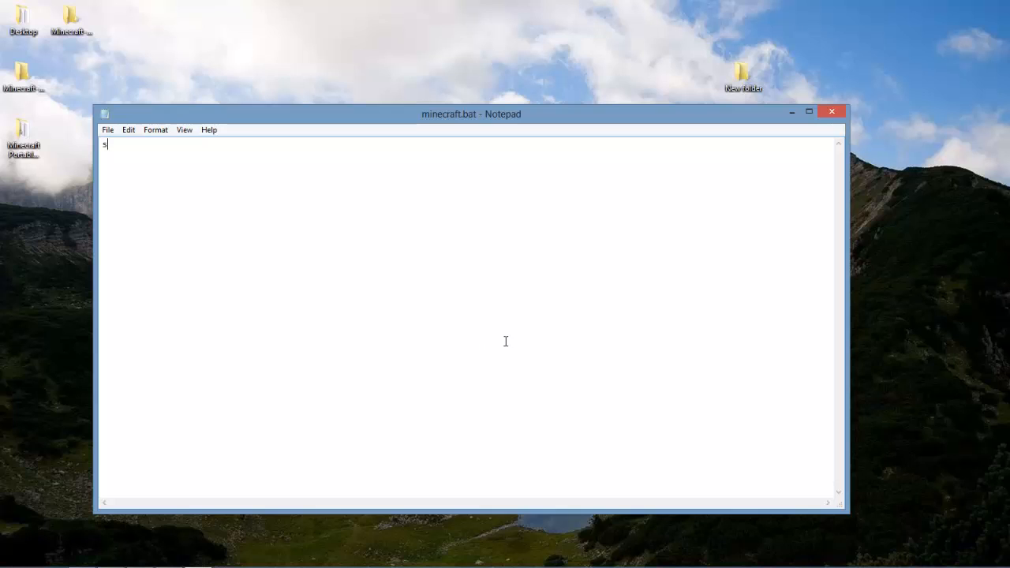
type("et a")
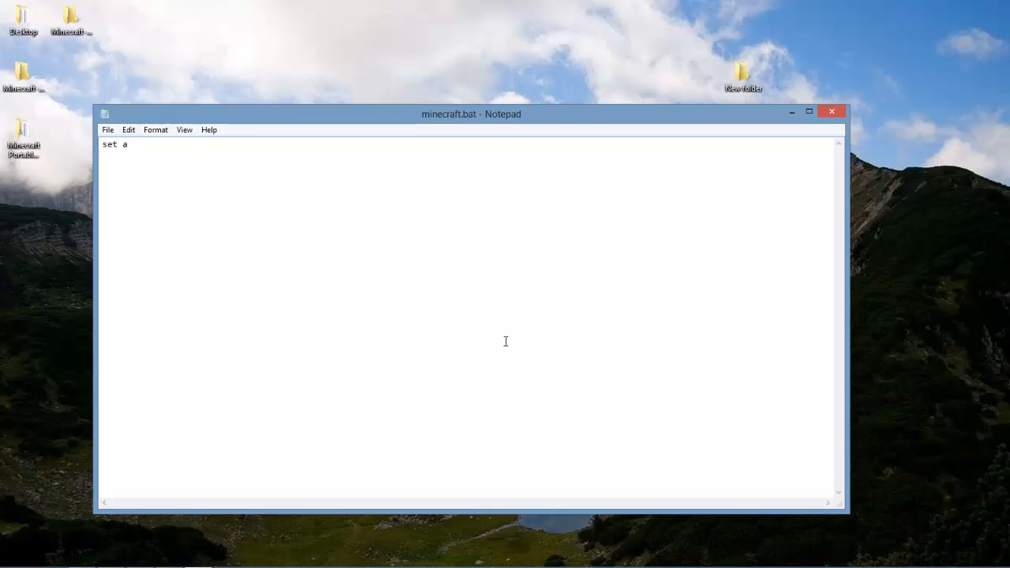
type("ppa")
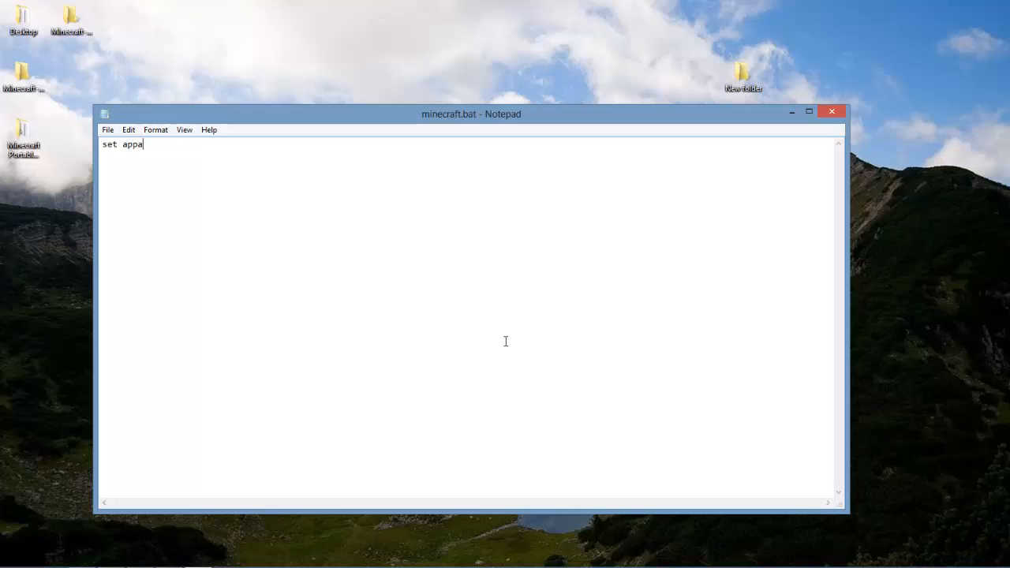
type("data")
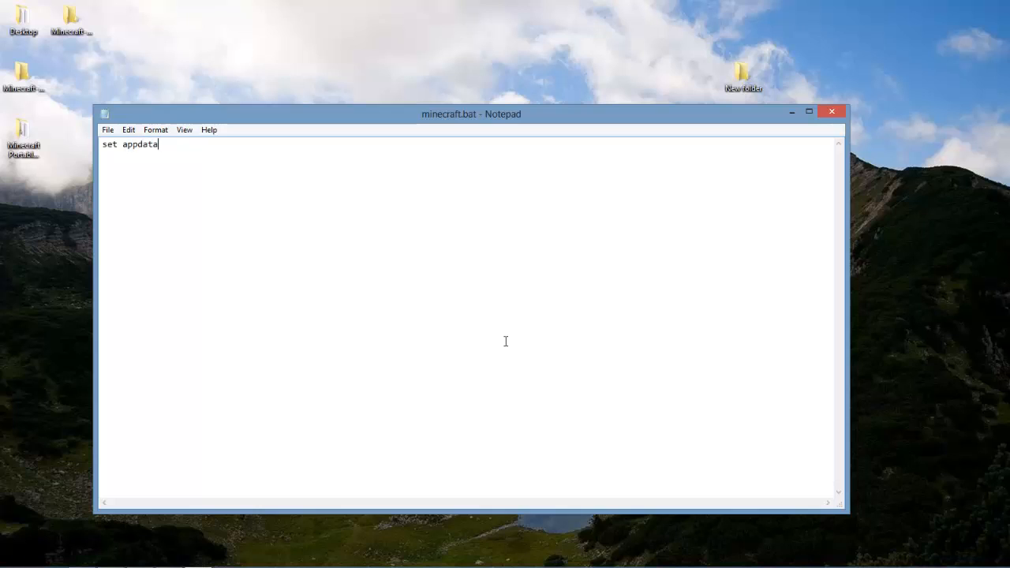
type("=")
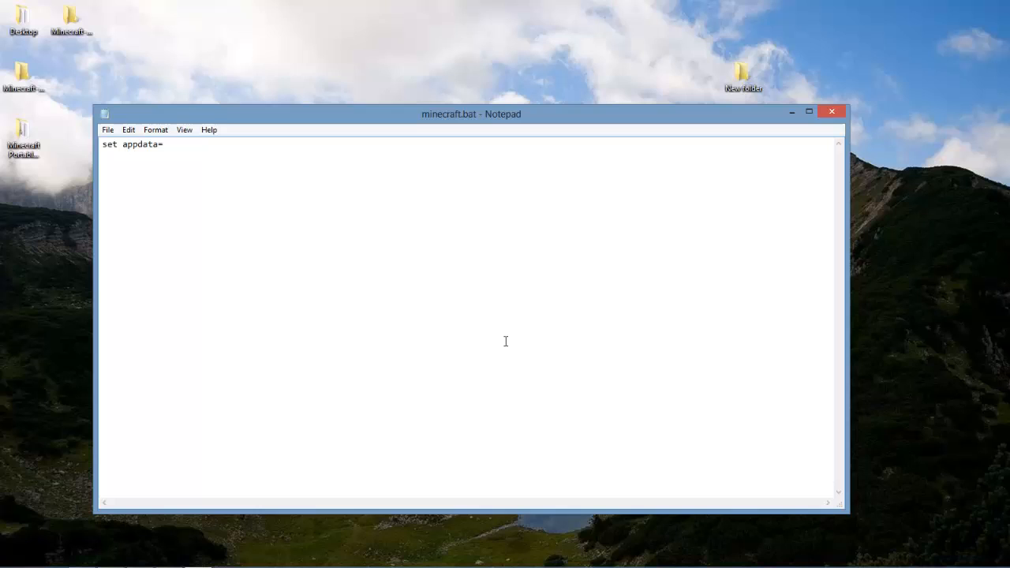
type("%cd")
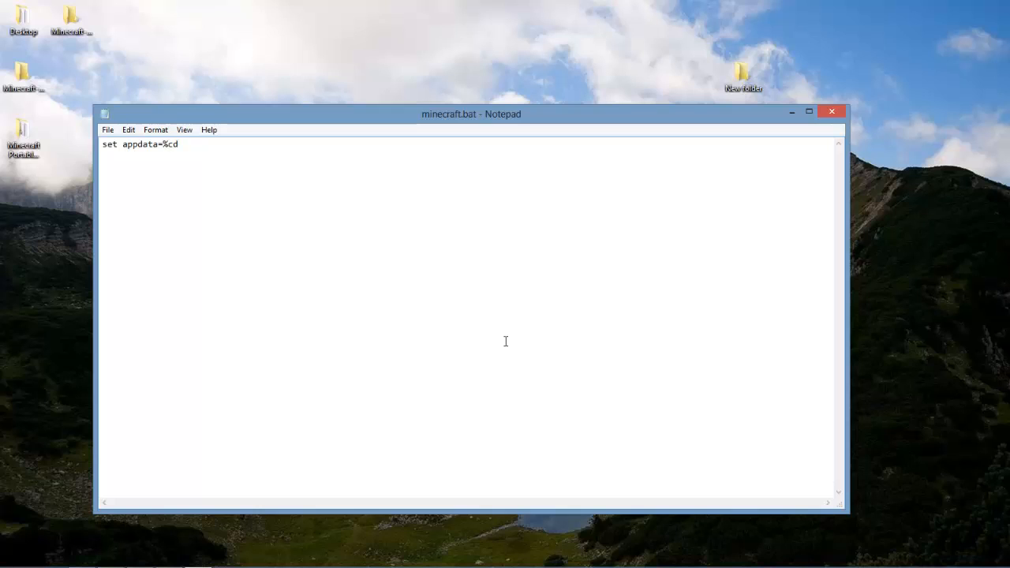
type("%\\")
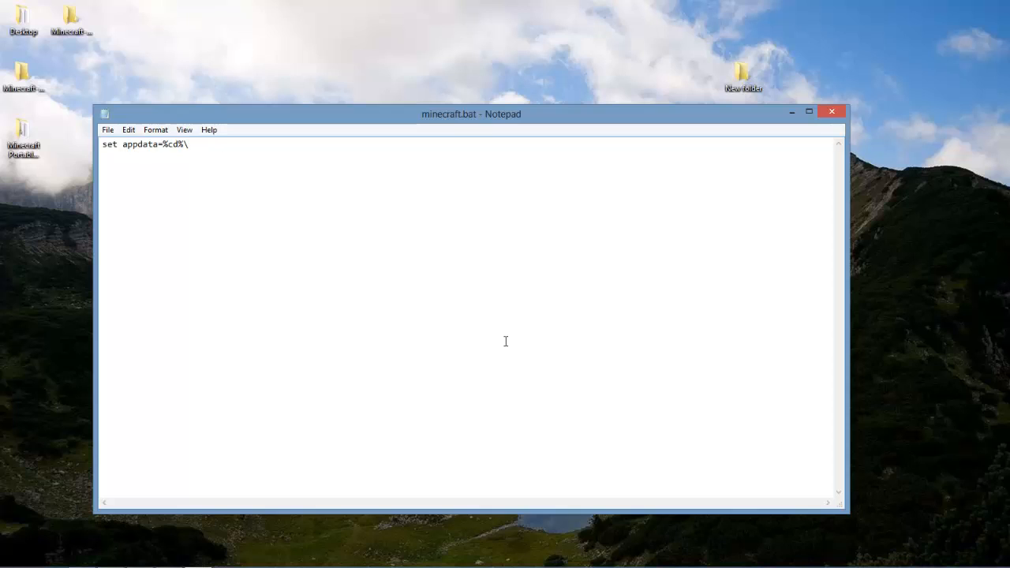
key("enter")
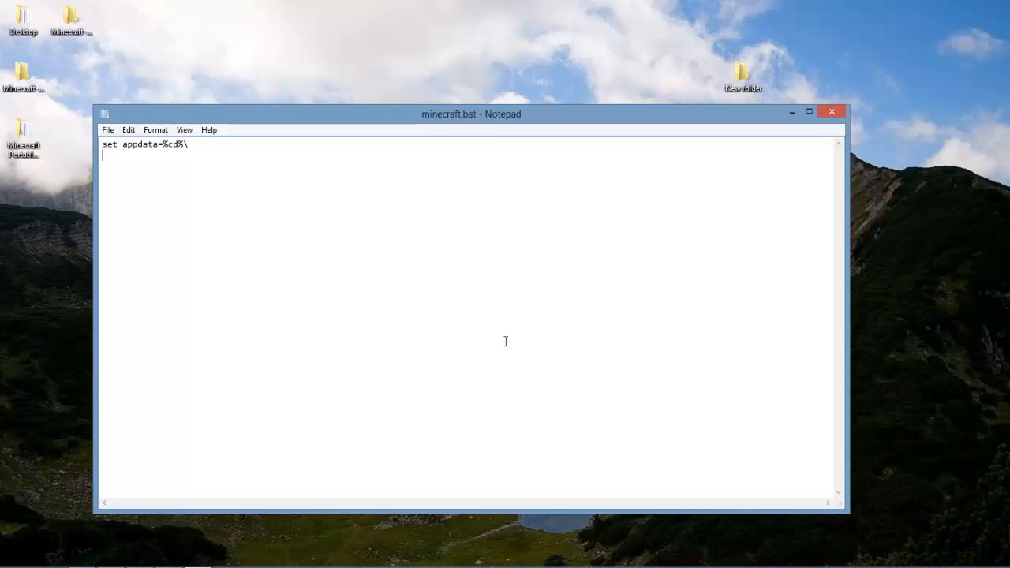
Add the line '.minecraft\minecraft.exe' and close the finished launcher script
type(".mi")
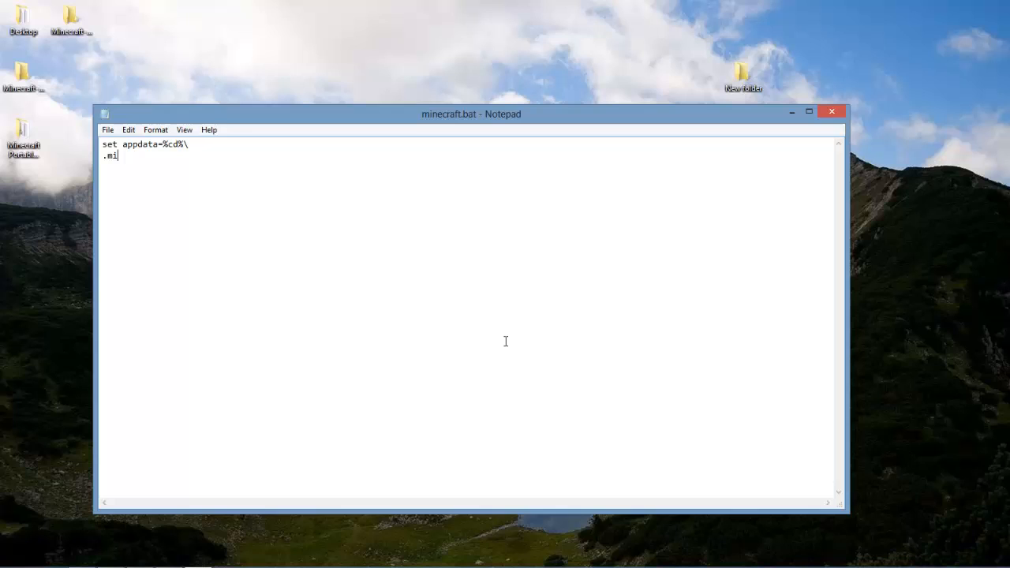
type("necraft")
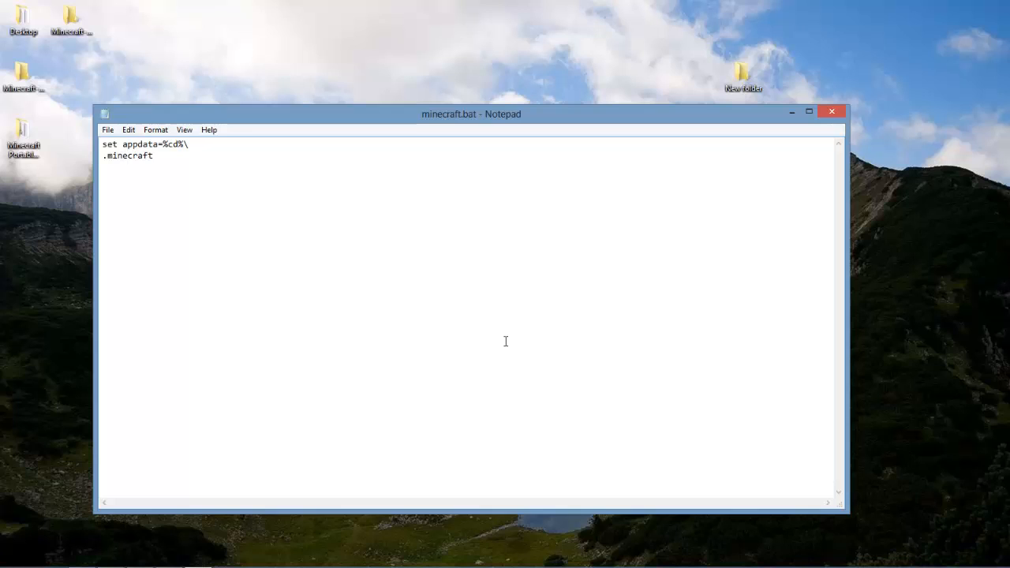
type("\\")
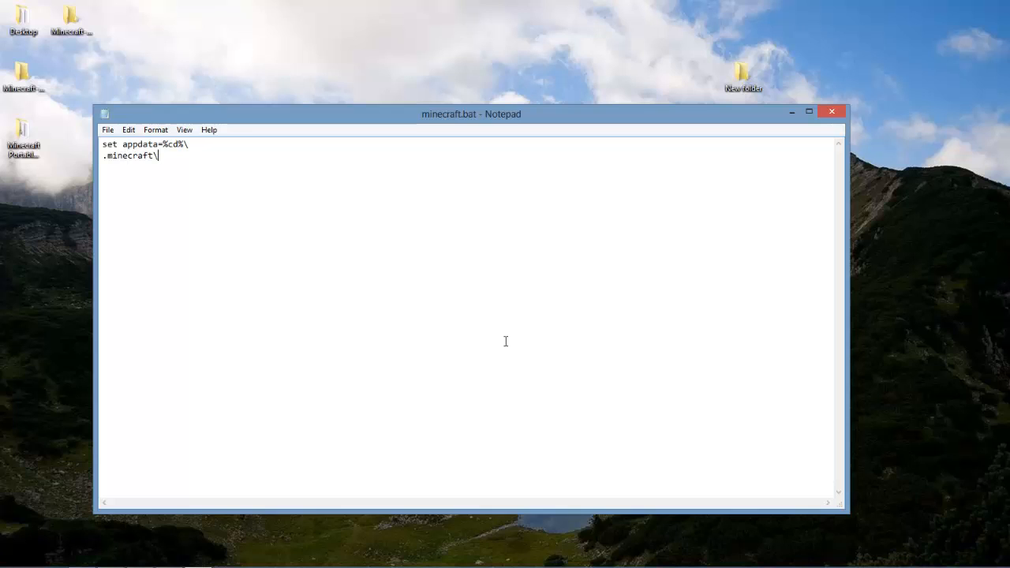
type("mine")
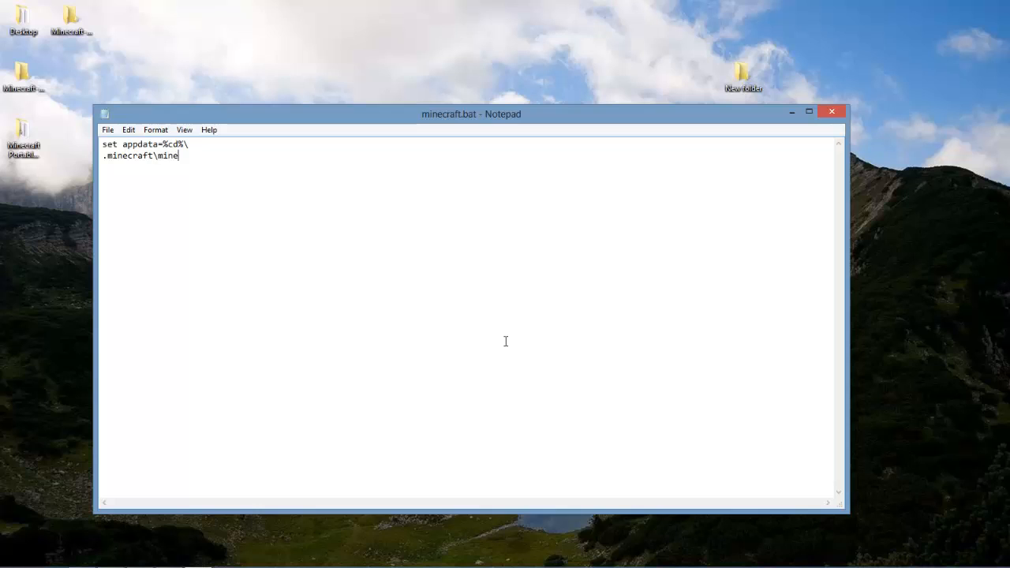
type("craft.exe")
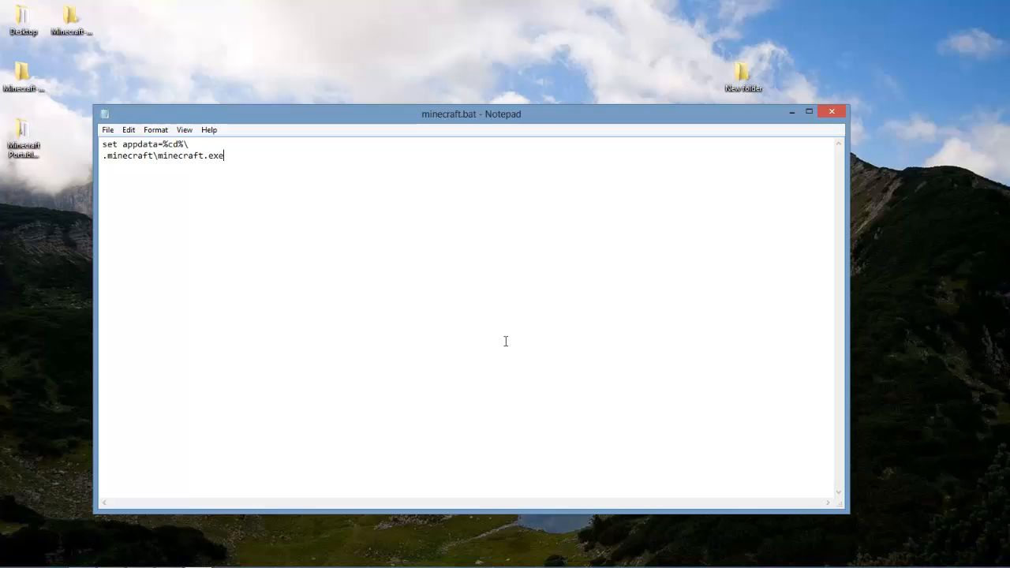
mouse_move(615, 298)
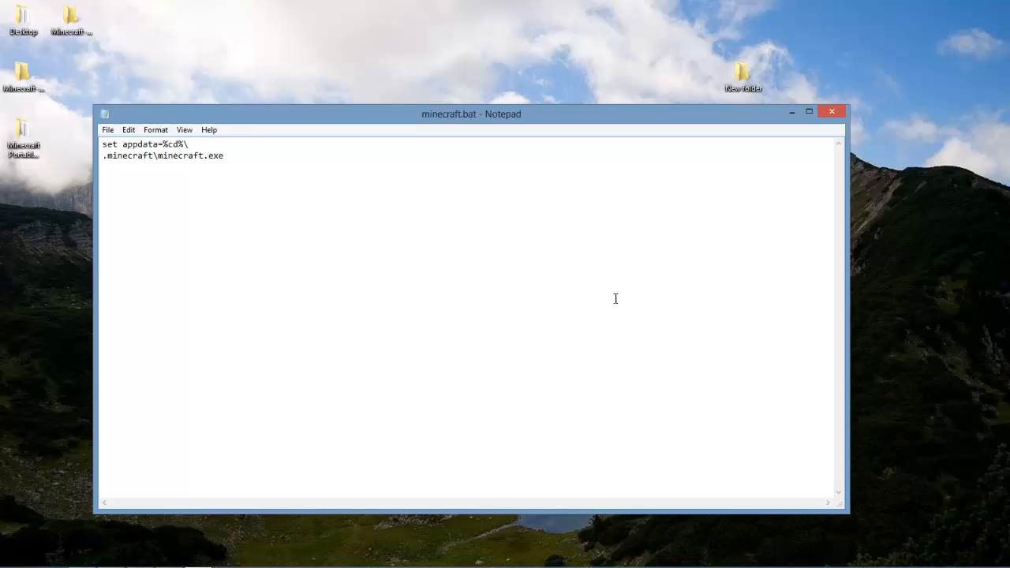
left_click(830, 111)
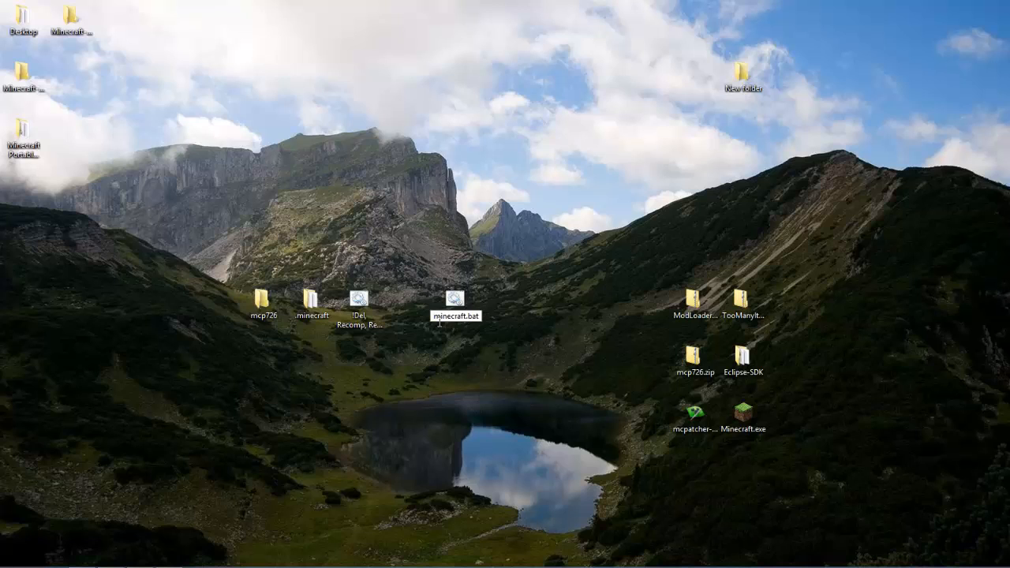
Drag the batch files from the desktop onto the mcp726 folder and open mcp726
left_click(455, 303)
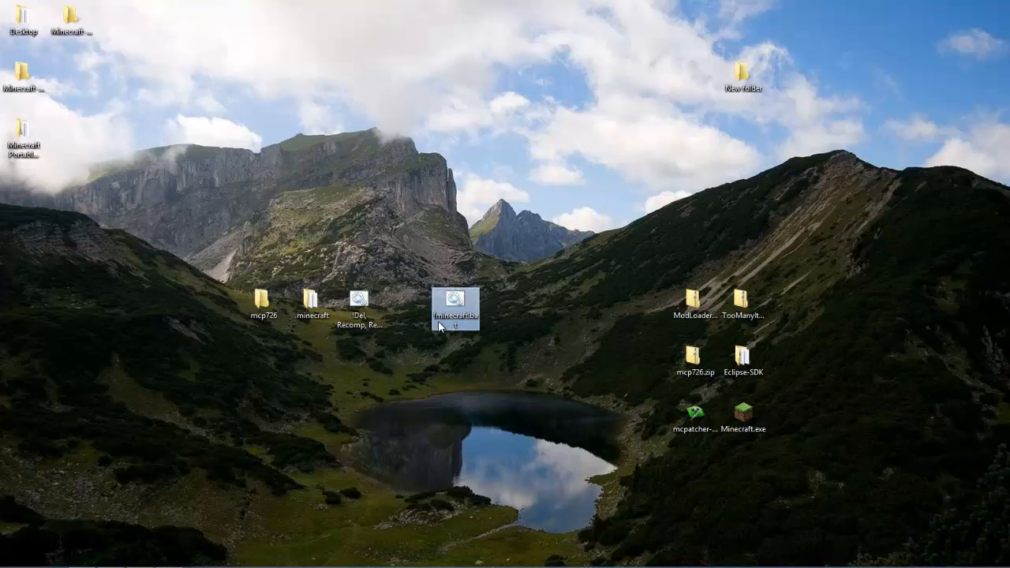
left_click(267, 303)
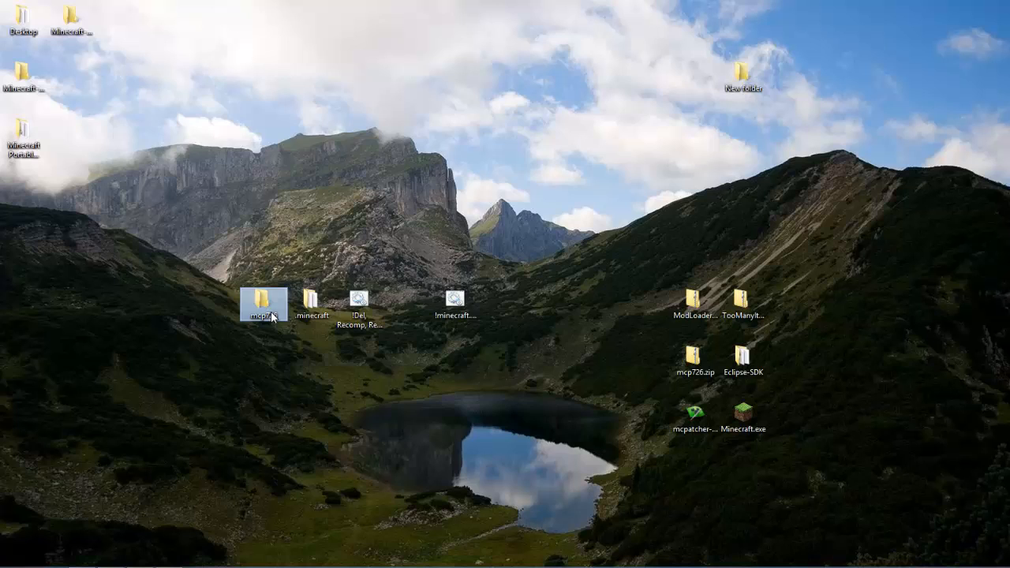
double_click(265, 303)
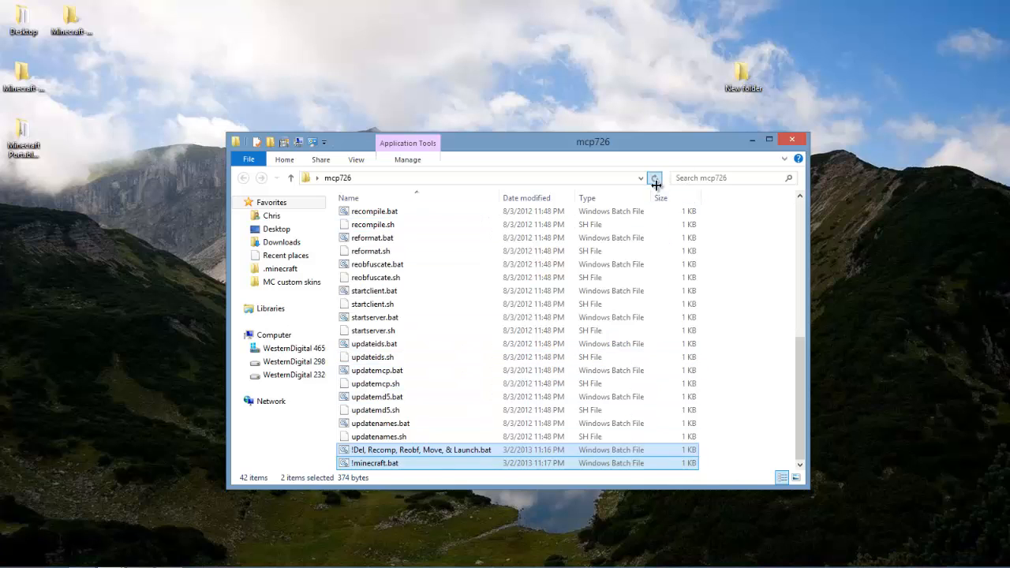
Refresh the mcp726 window and drag the .minecraft folder from the desktop into it
left_click(655, 176)
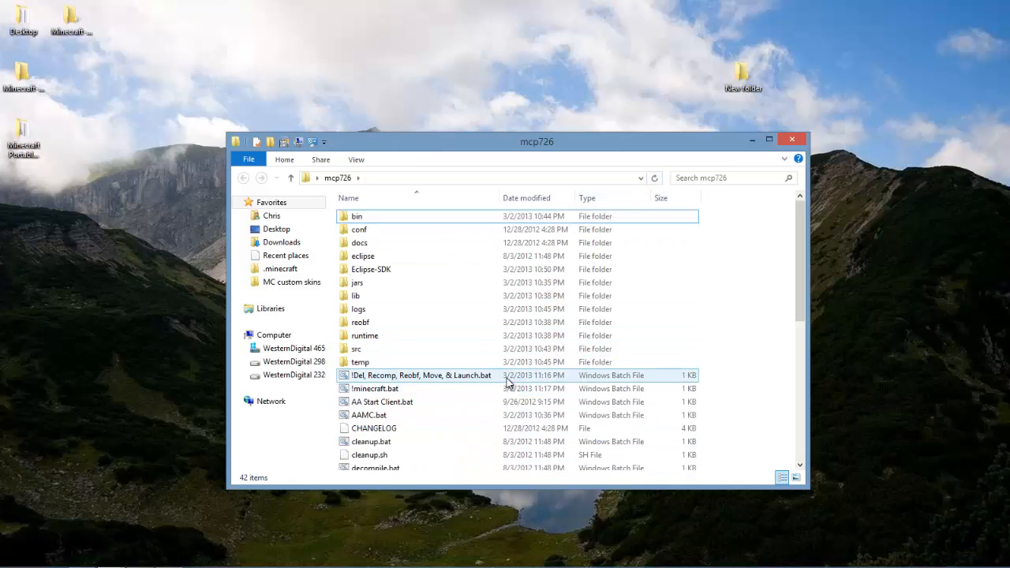
left_click(421, 376)
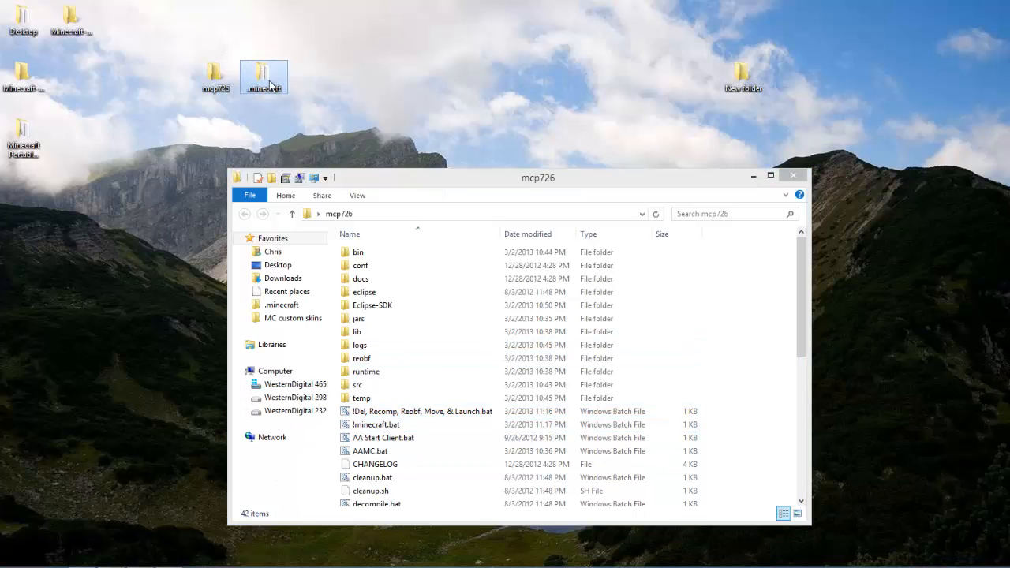
left_click(385, 437)
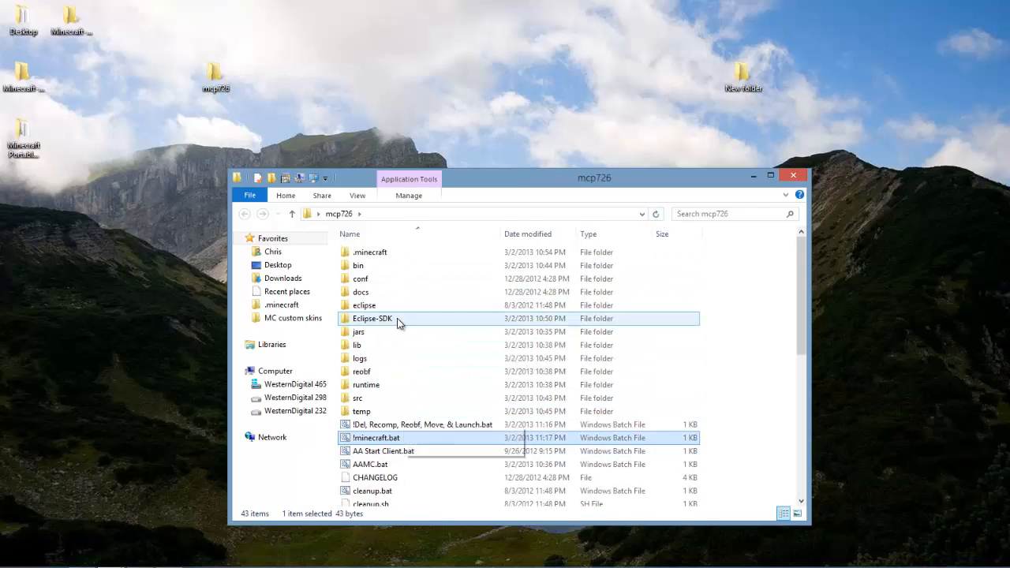
double_click(371, 319)
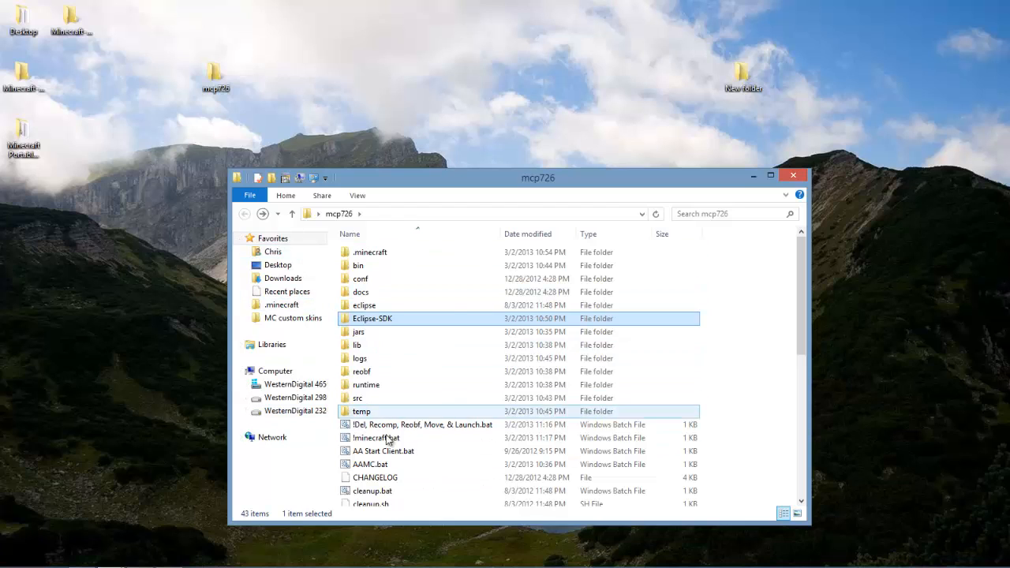
left_click(423, 424)
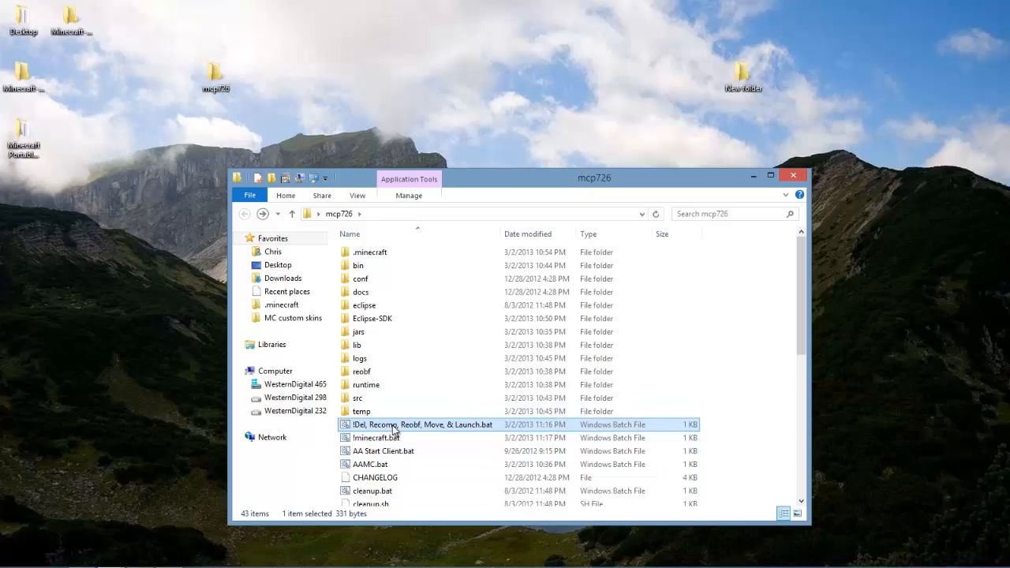
mouse_move(432, 429)
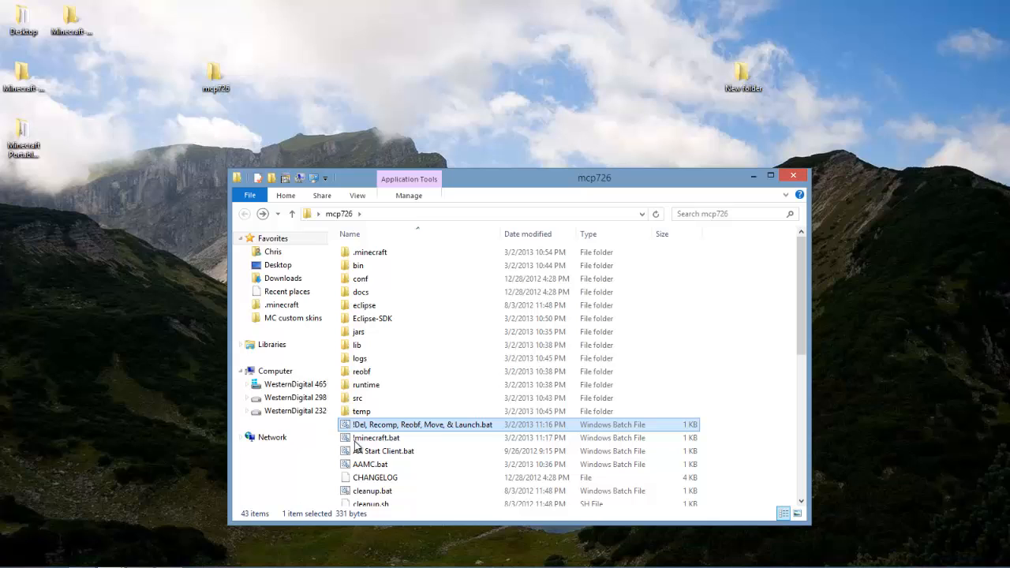
Navigate into .minecraft\mods\MODZ and open a second mcp726 window from the desktop
double_click(373, 253)
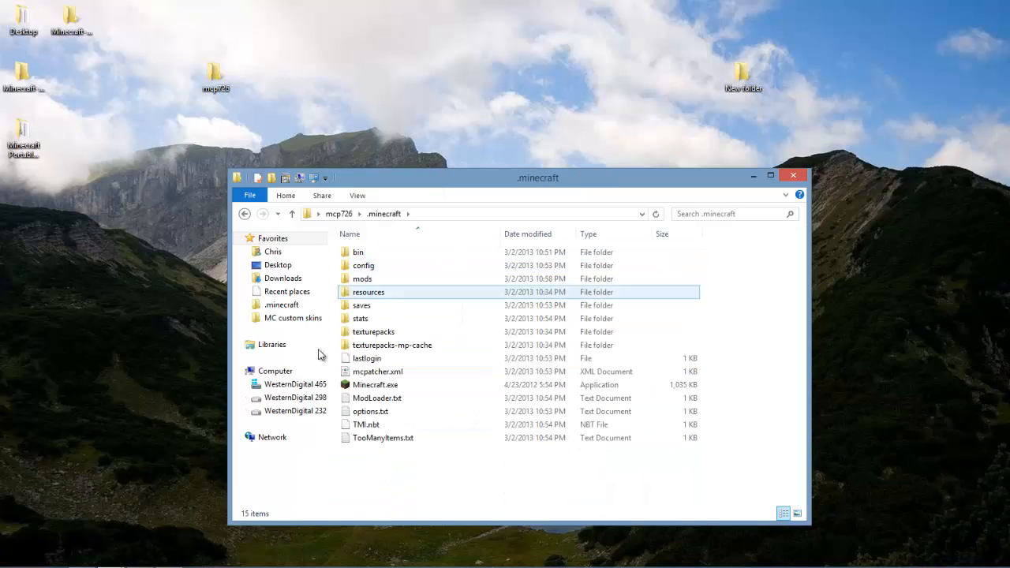
double_click(363, 278)
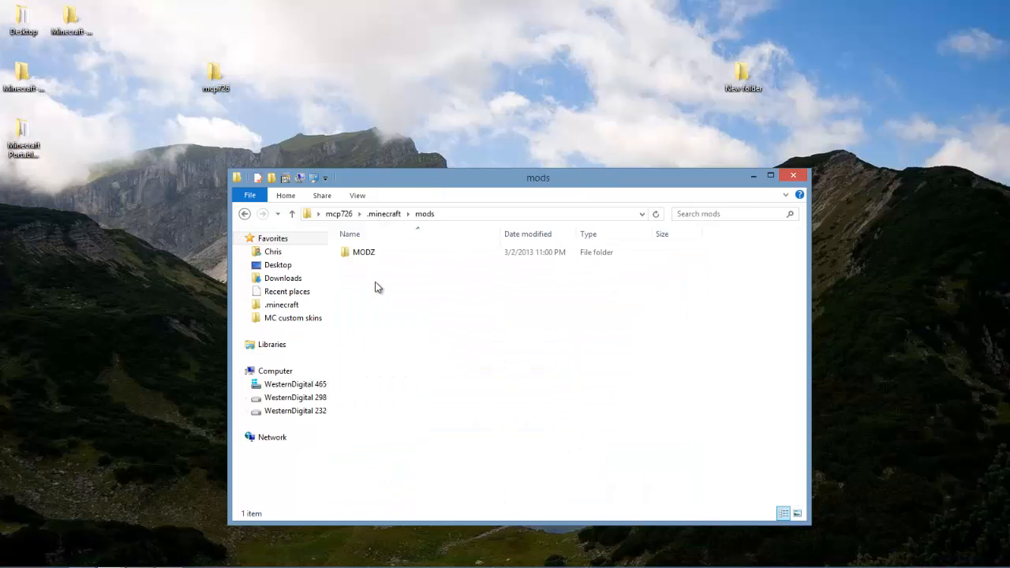
double_click(363, 252)
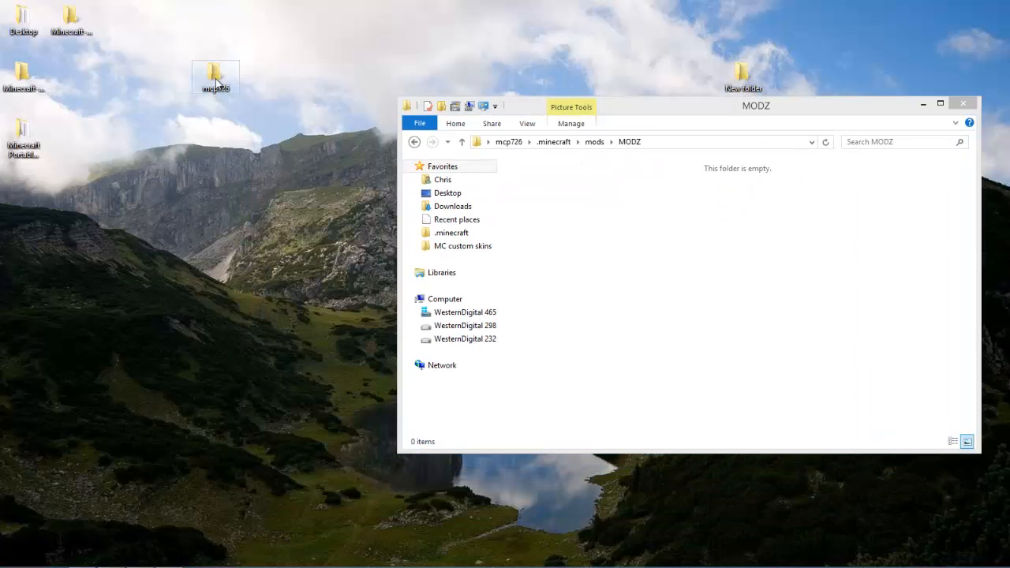
double_click(215, 71)
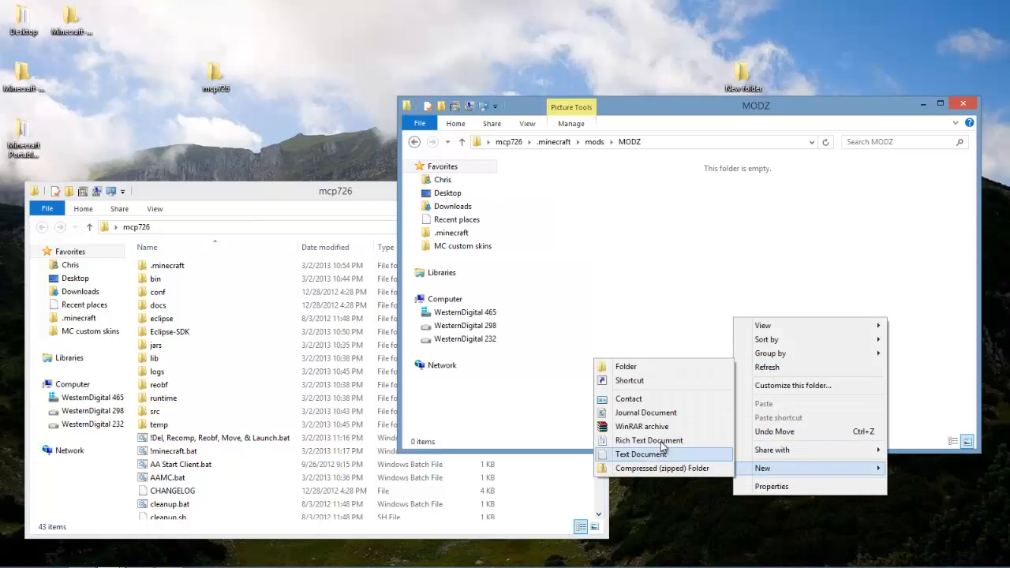
Create placeholder New Text Document copies in MODZ as .txt, .png and .class test files
left_click(639, 454)
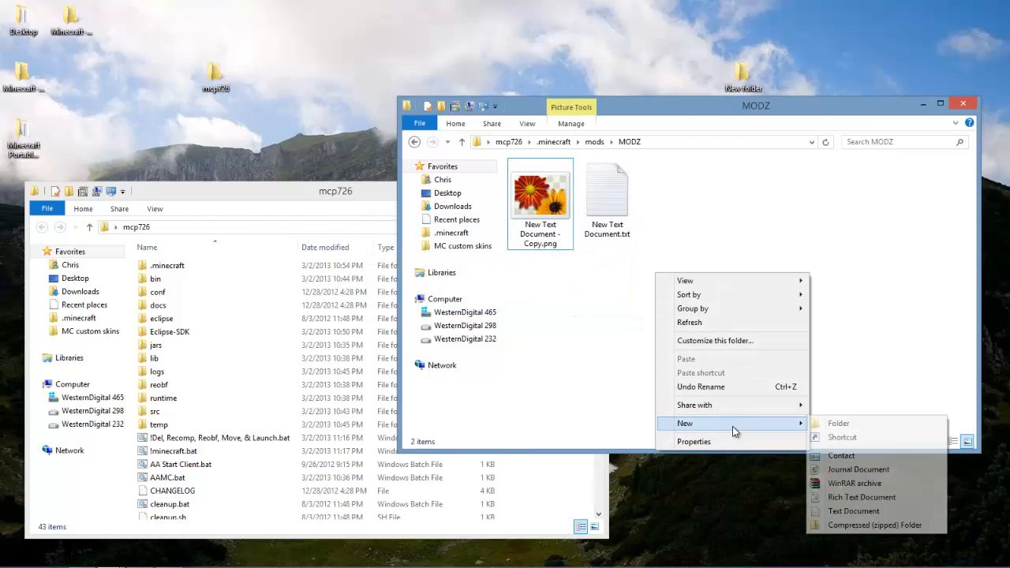
left_click(845, 404)
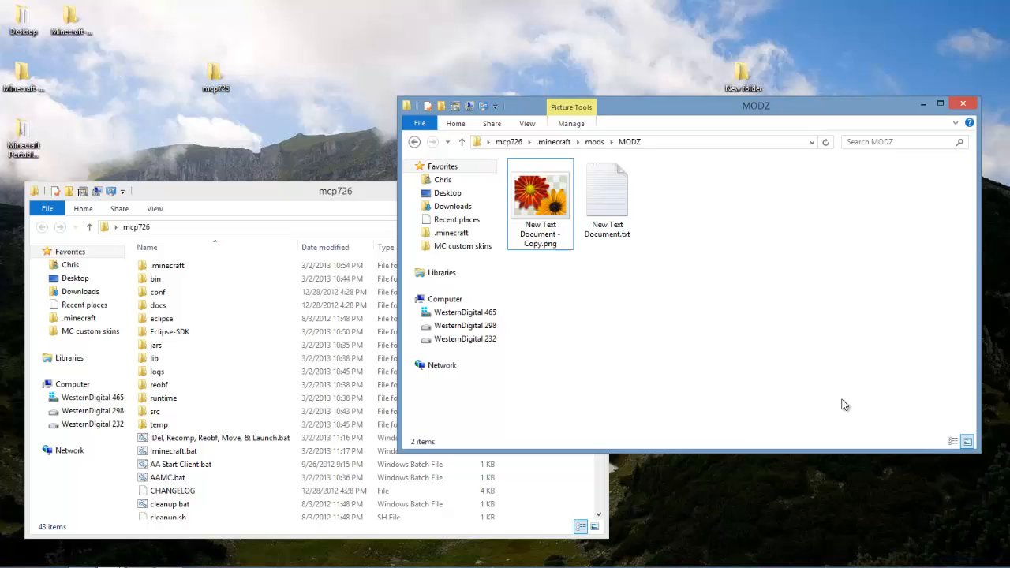
mouse_move(852, 403)
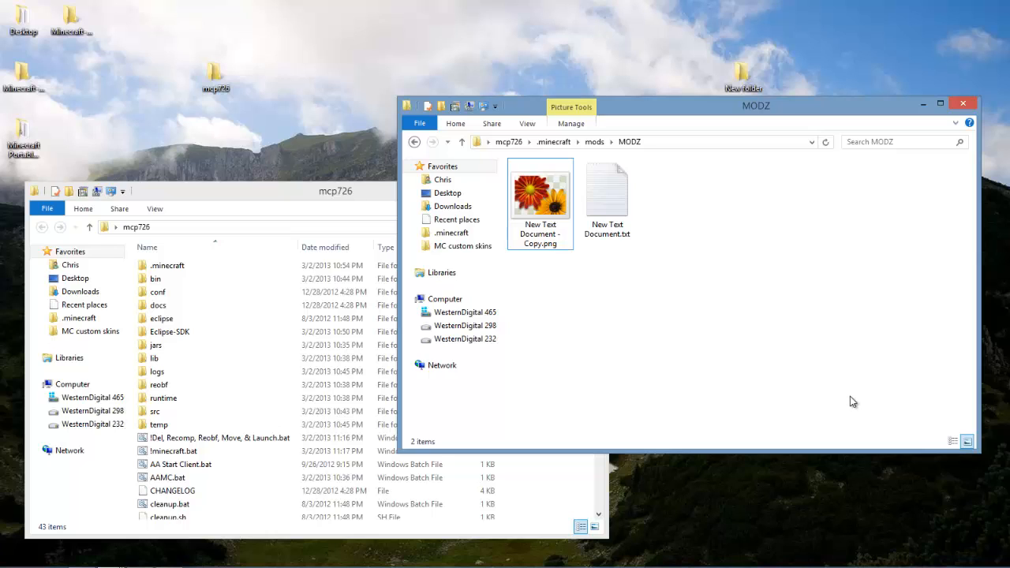
mouse_move(808, 420)
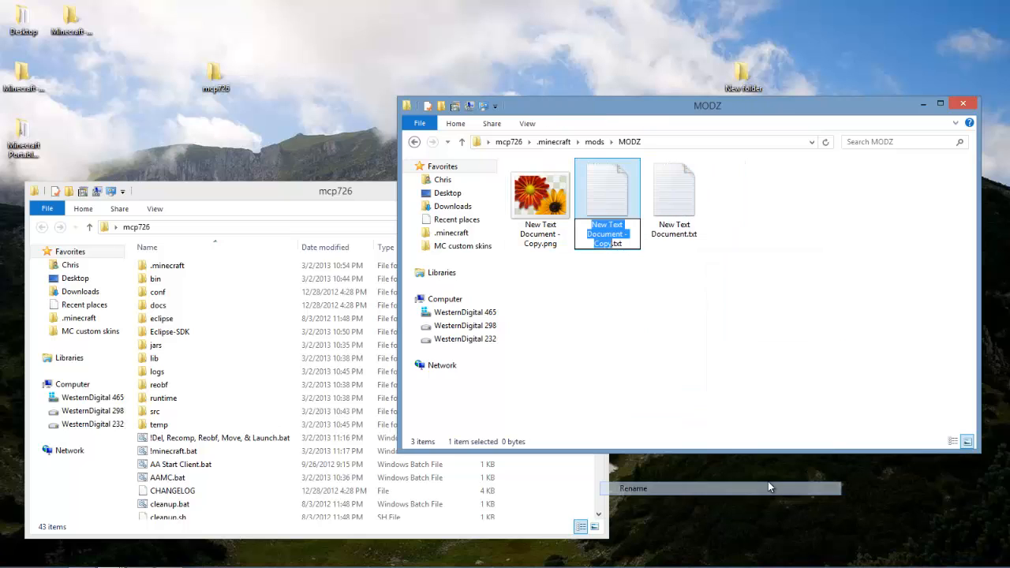
left_click(634, 487)
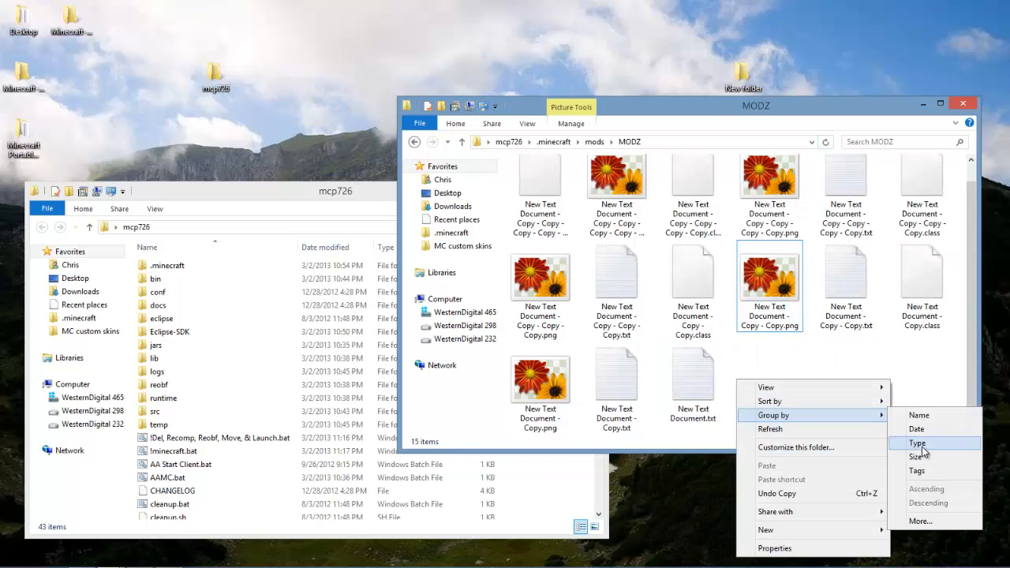
Group the MODZ folder's dummy files by Type
left_click(917, 442)
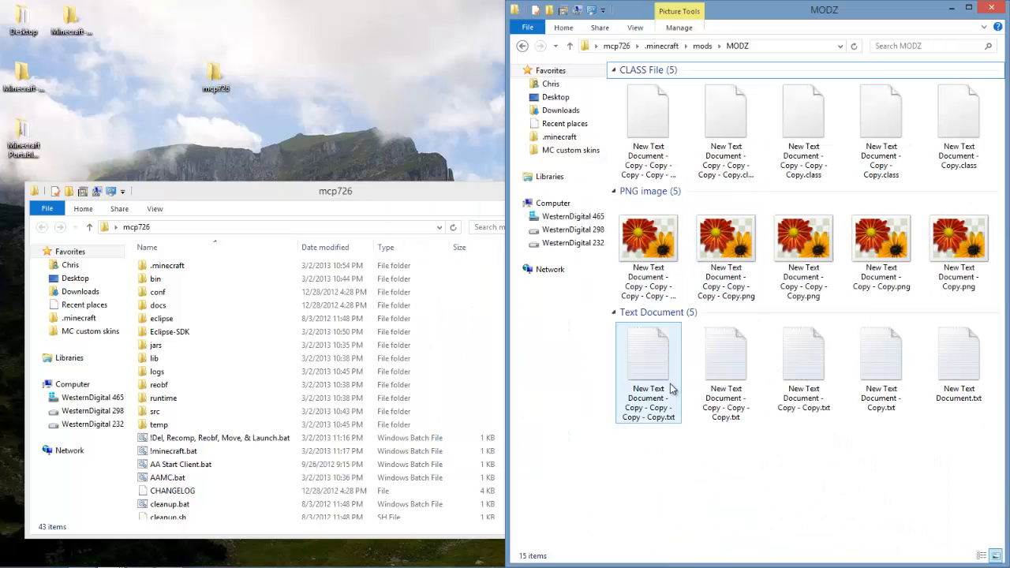
left_click(173, 452)
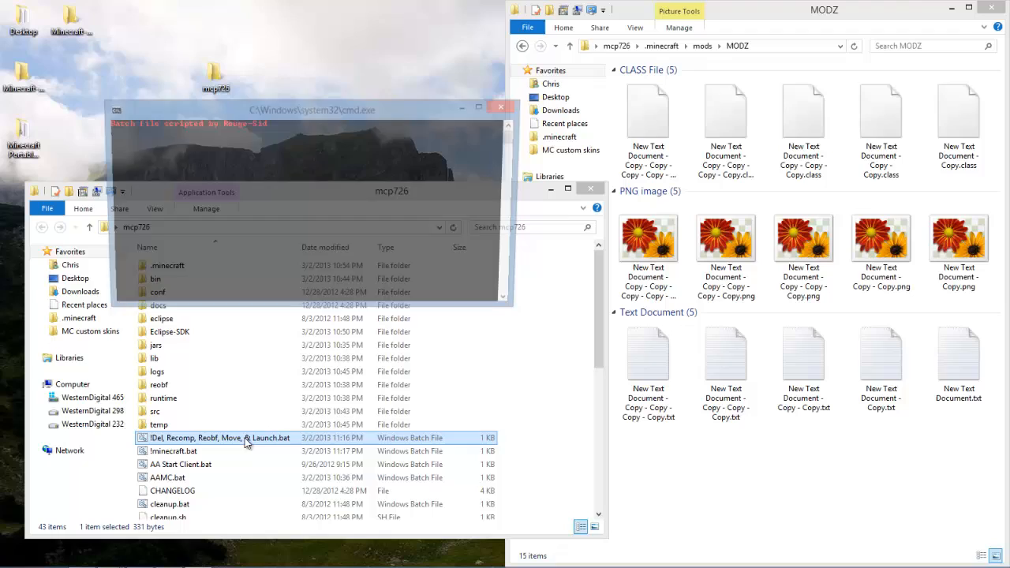
Run '!Del, Recomp, Reobf, Move, & Launch.bat' from mcp726, deleting MODZ's five .class files
double_click(221, 437)
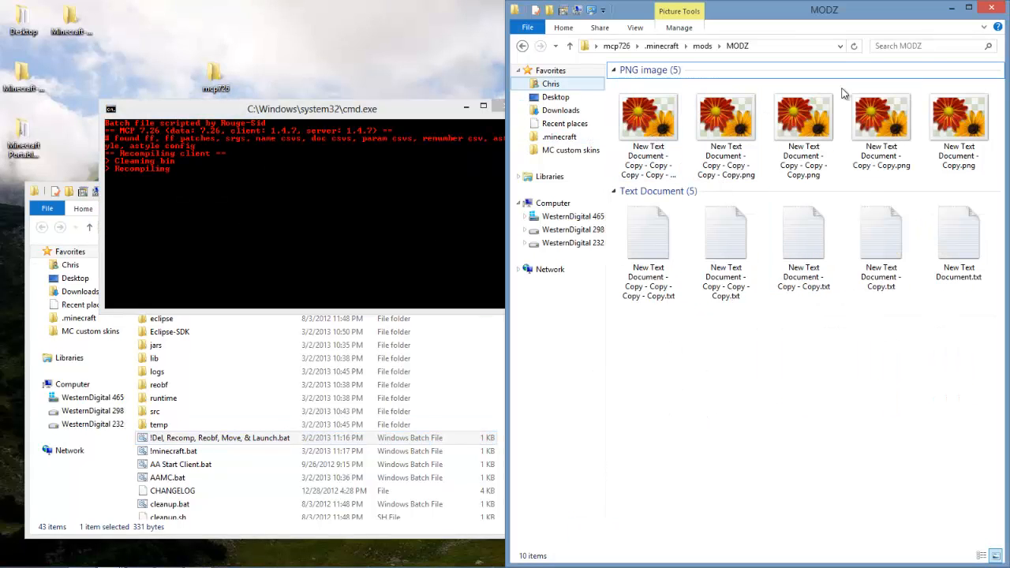
left_click(726, 118)
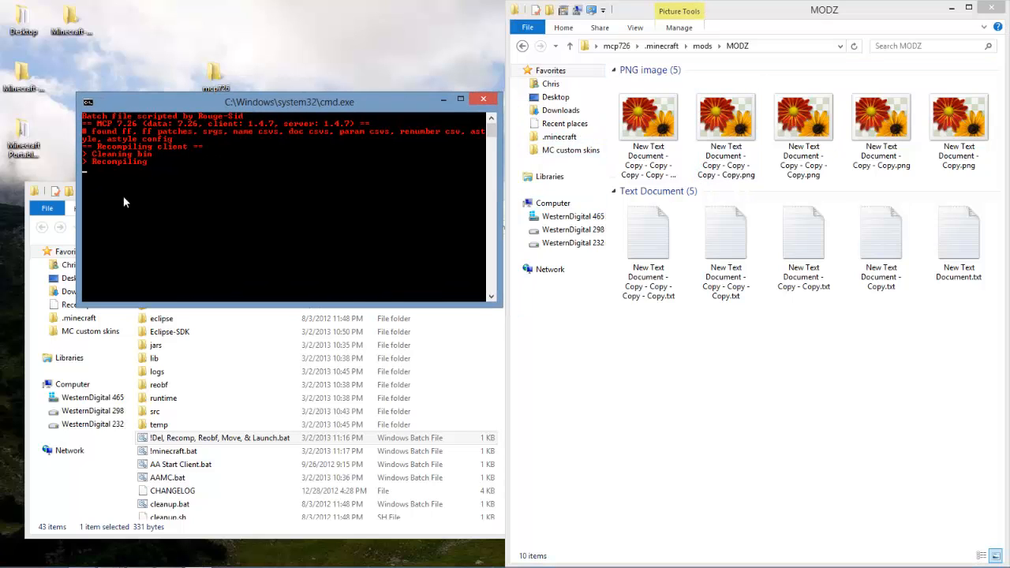
mouse_move(234, 173)
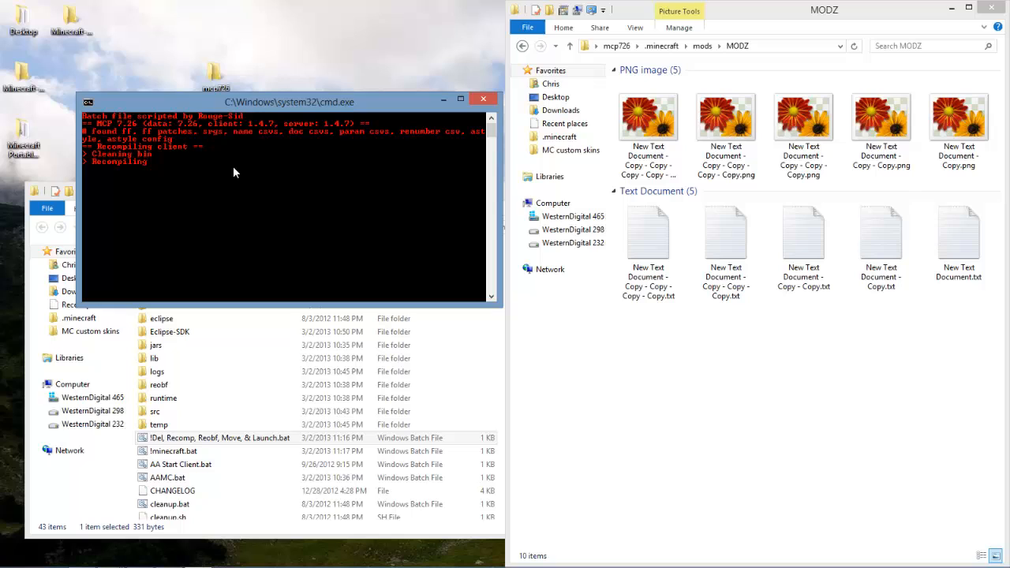
mouse_move(817, 308)
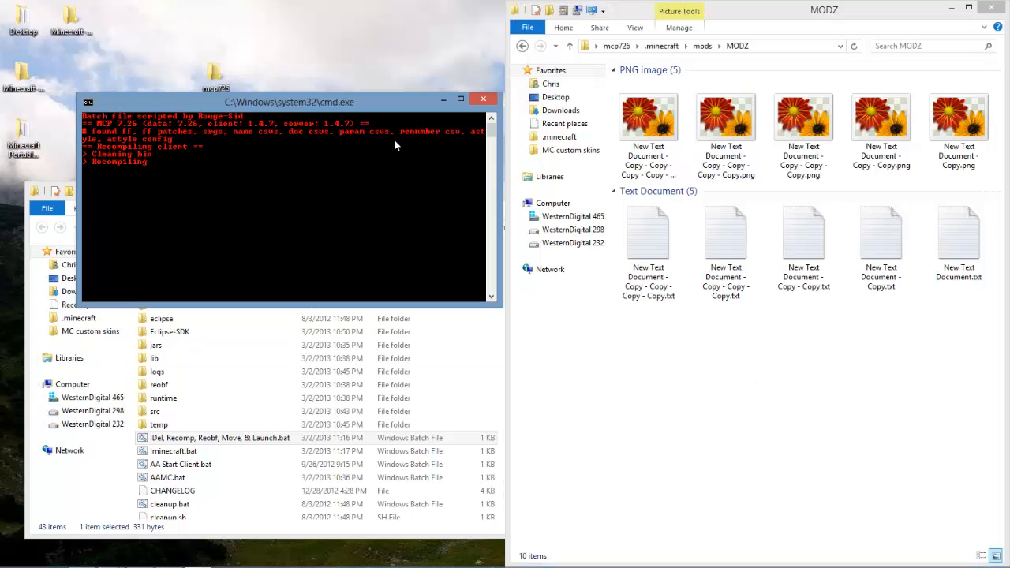
left_click(482, 97)
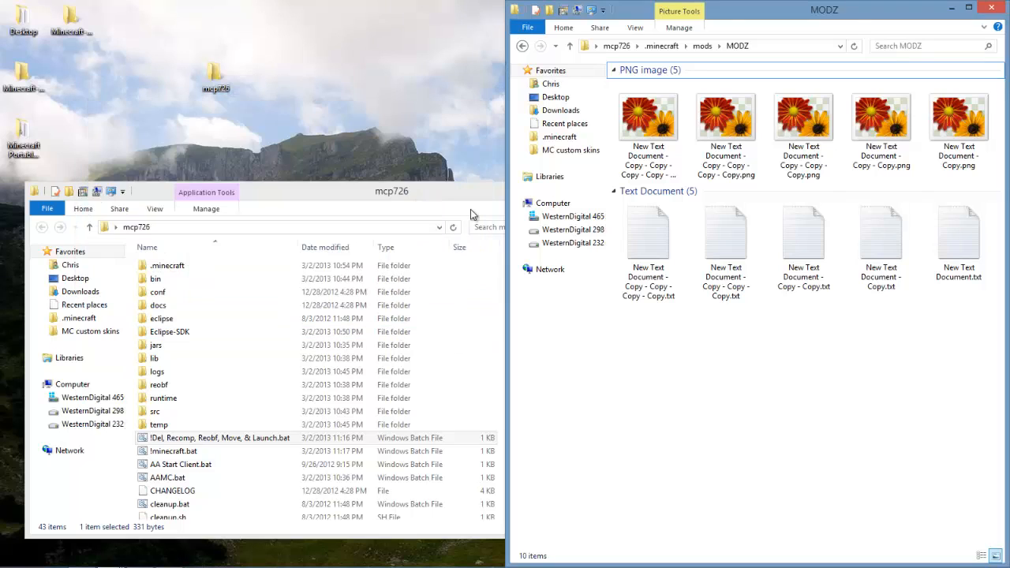